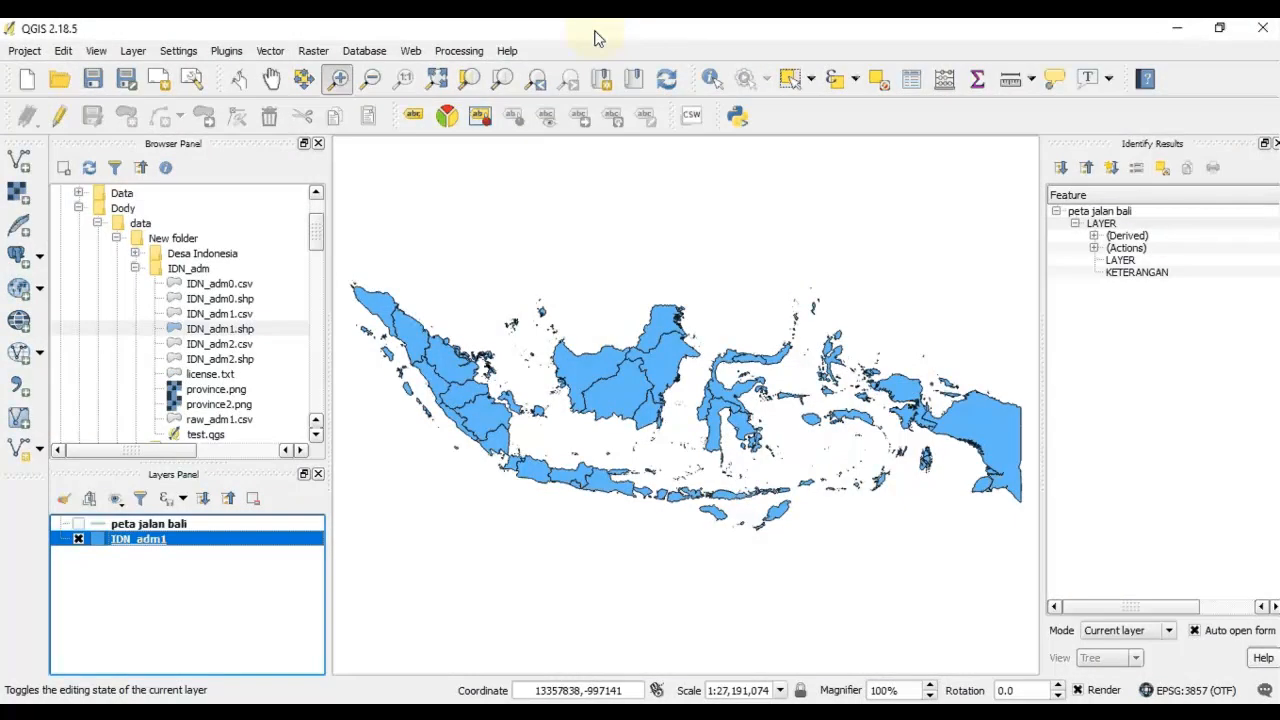
mouse_move(650, 291)
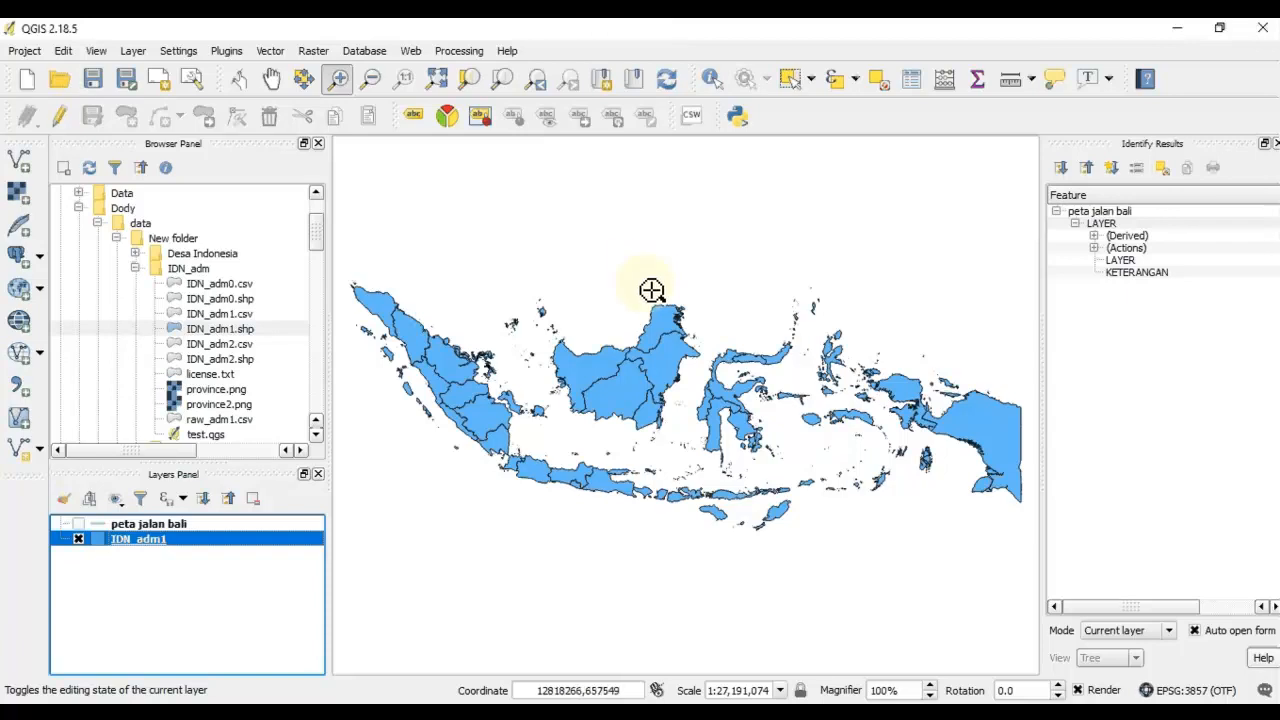
mouse_move(650, 260)
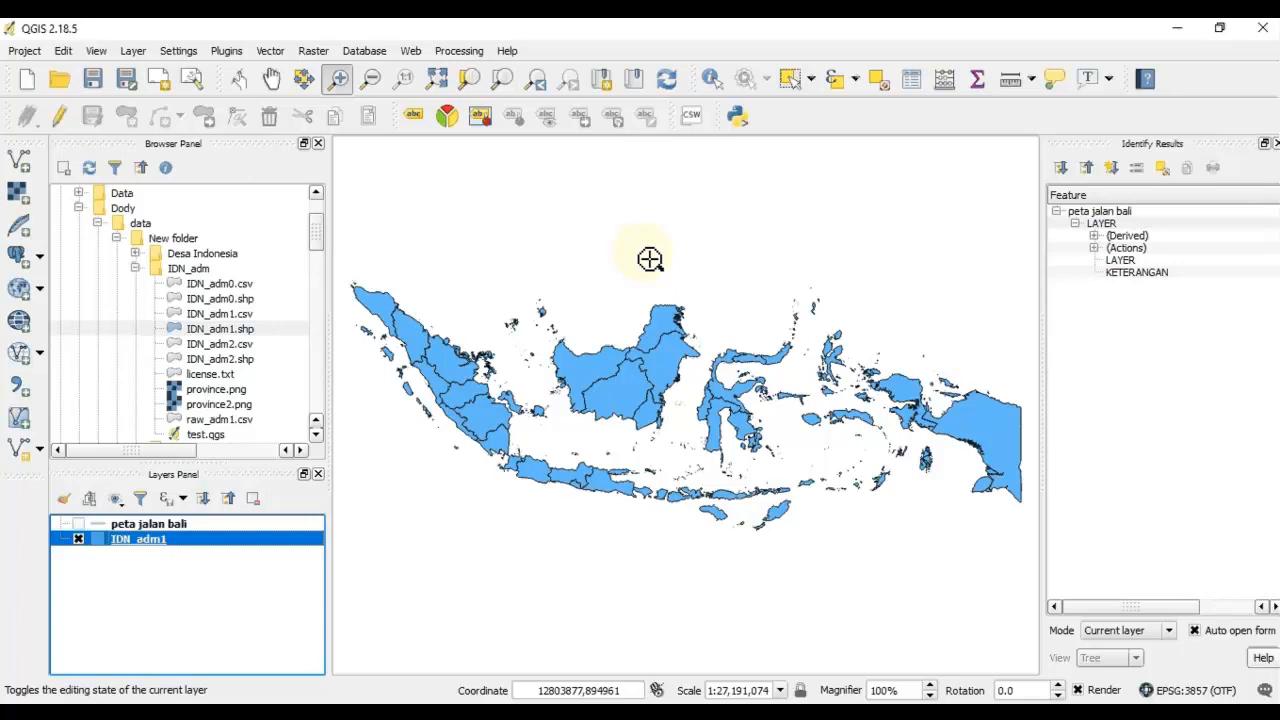
mouse_move(647, 288)
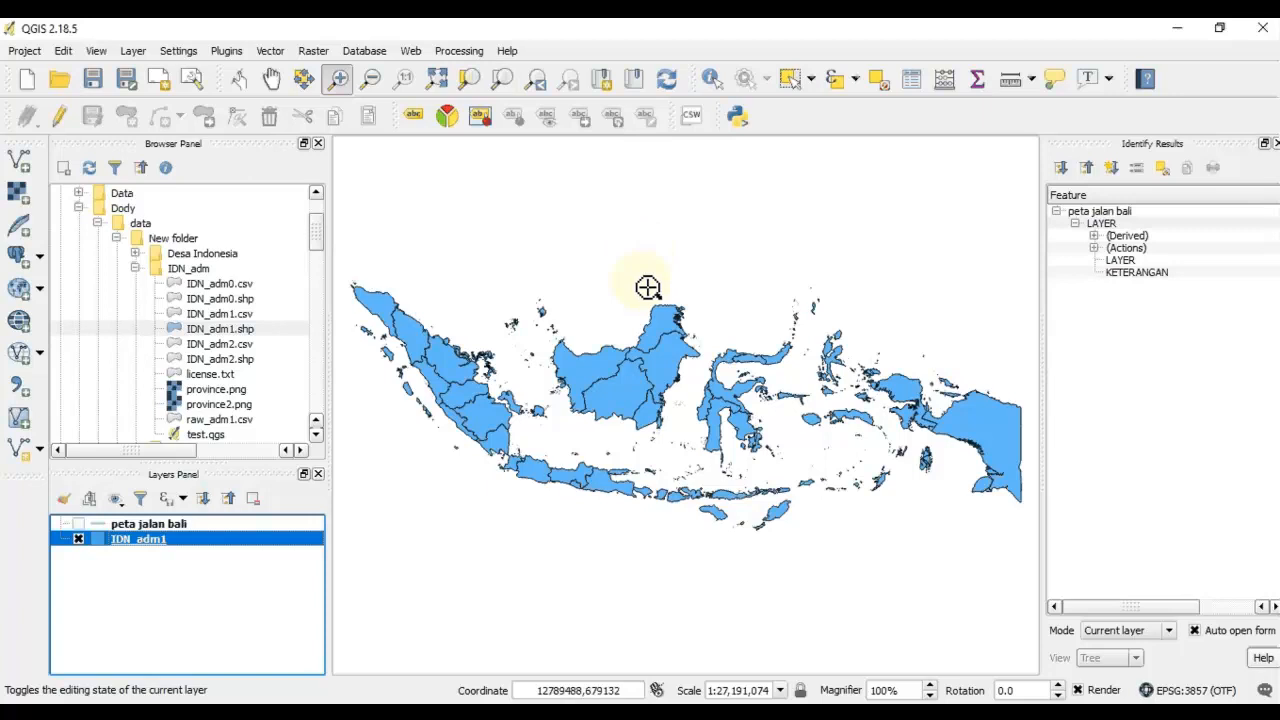
mouse_move(644, 244)
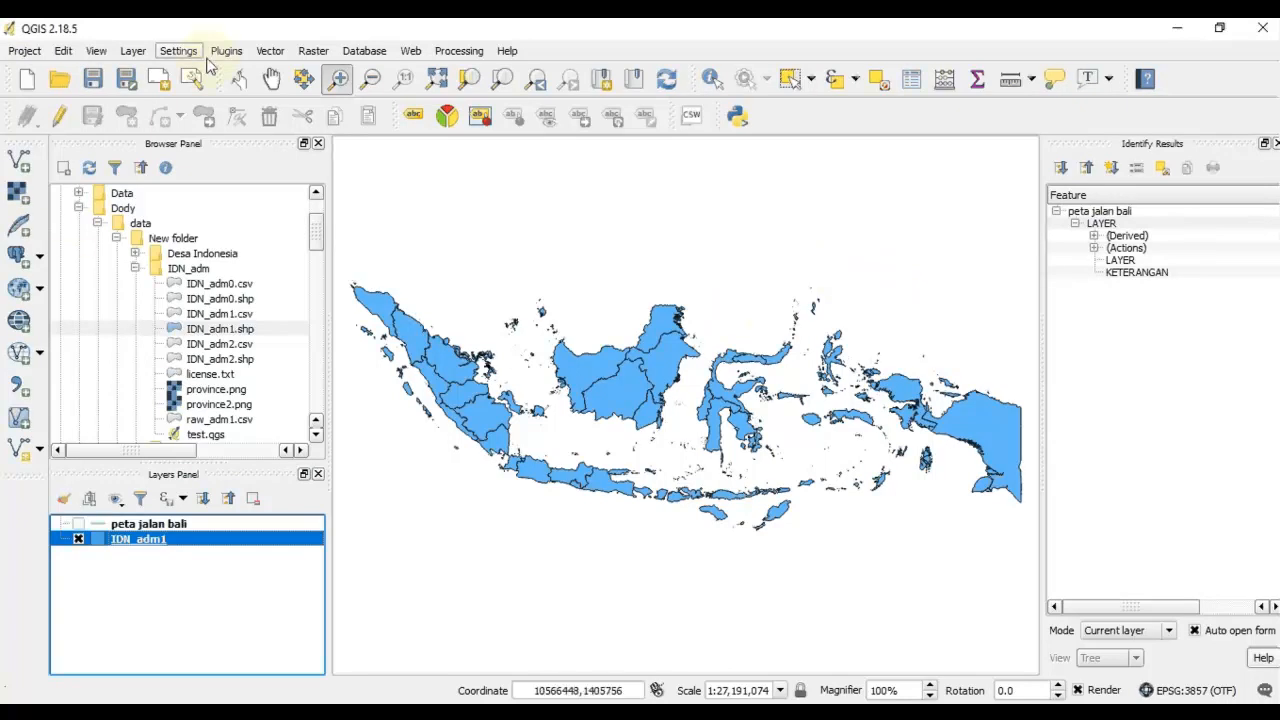
Search the plugin manager for 'openlayers' and view the OpenLayers Plugin 1.4.5 details.
click(227, 50)
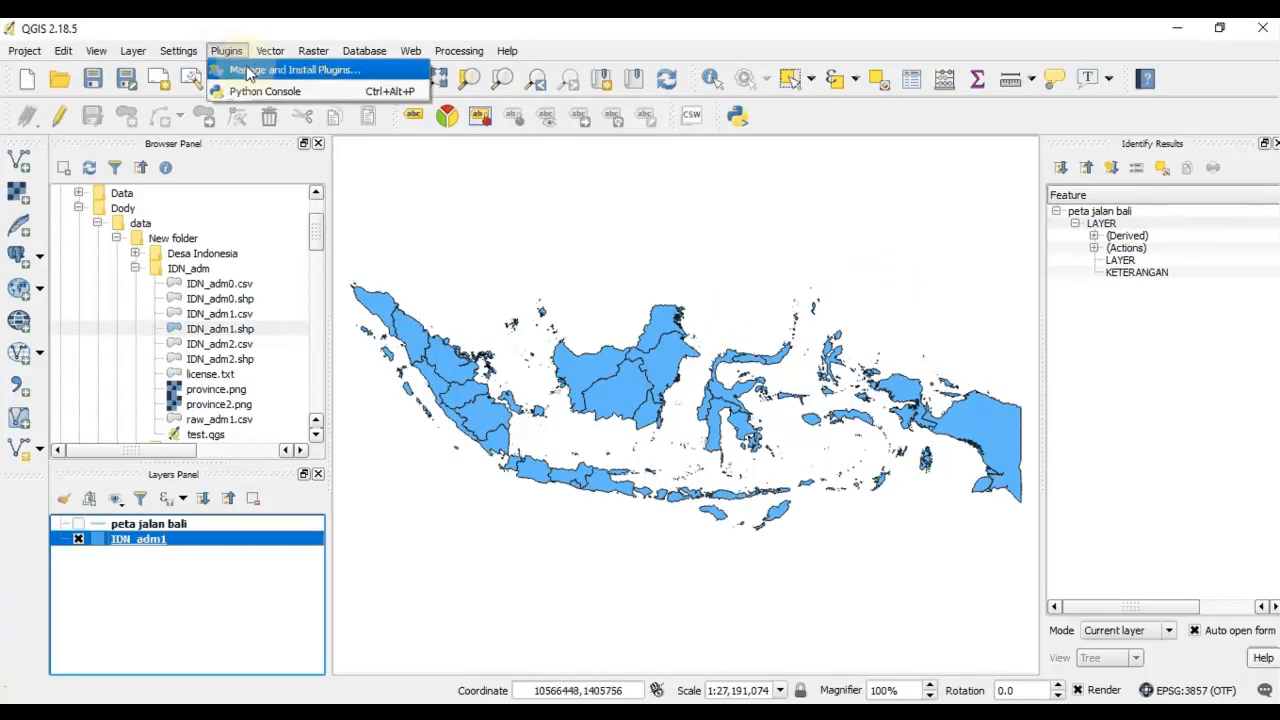
mouse_move(320, 76)
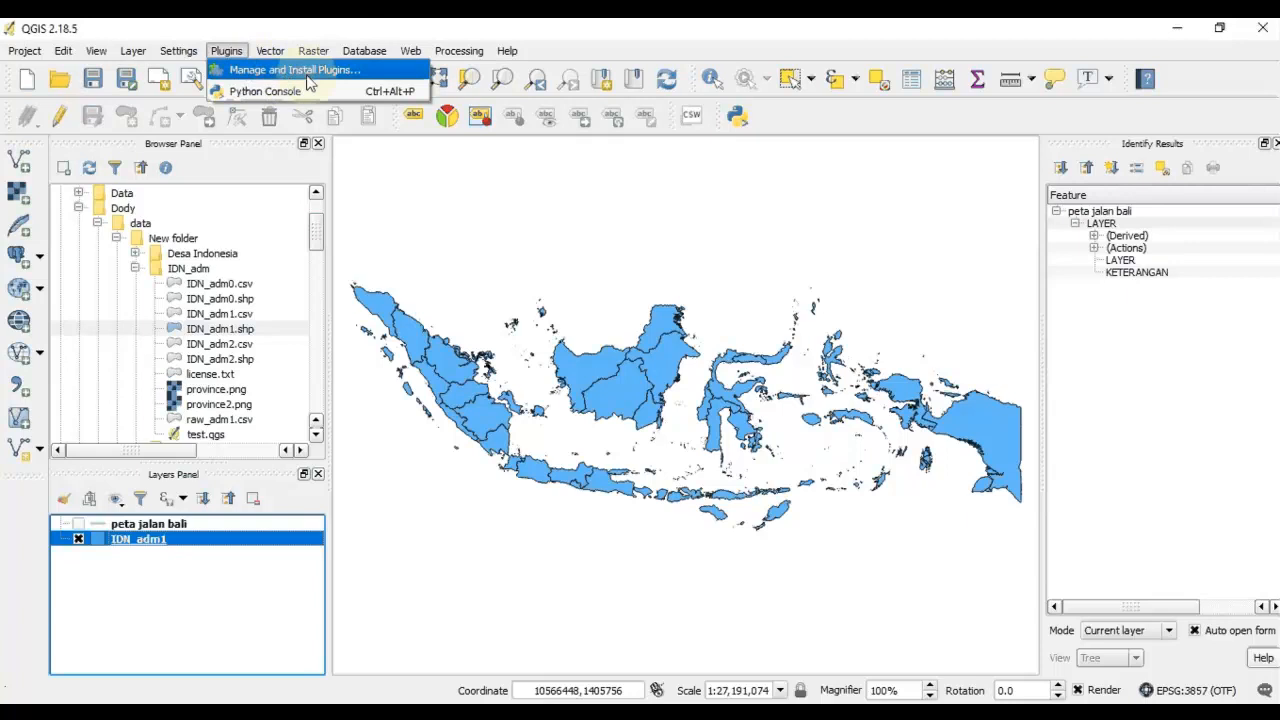
click(290, 70)
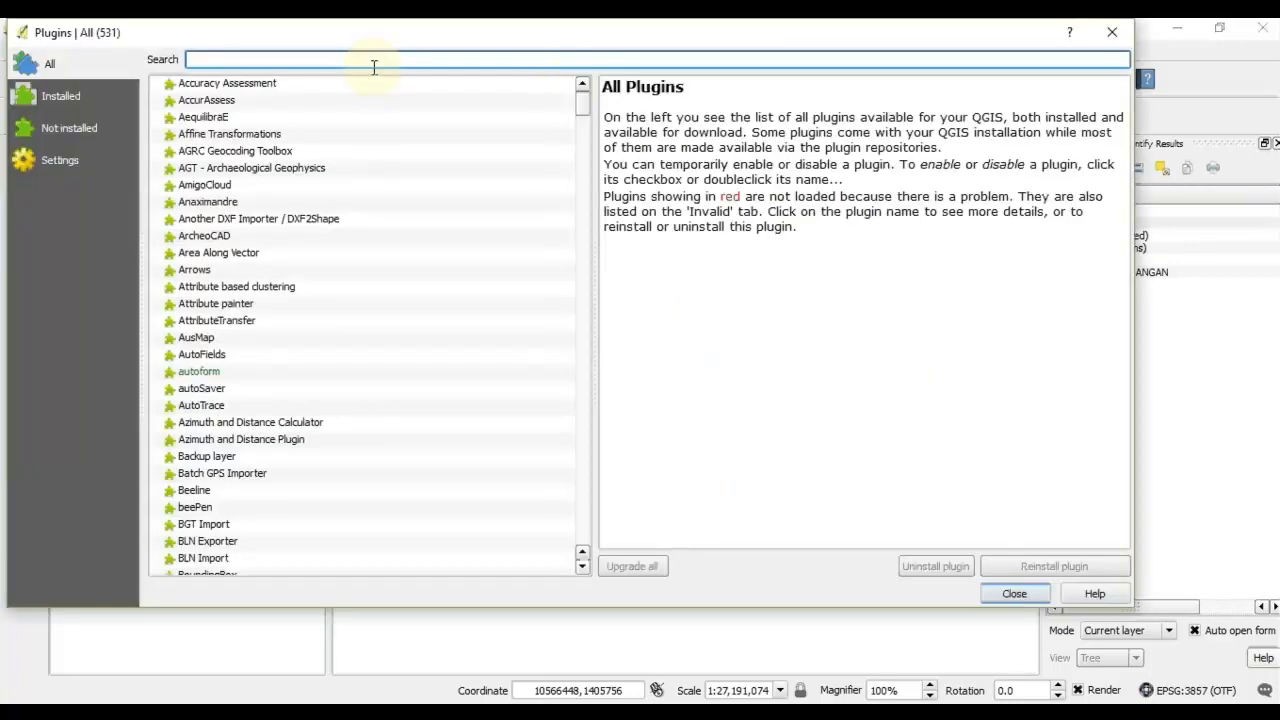
mouse_move(495, 62)
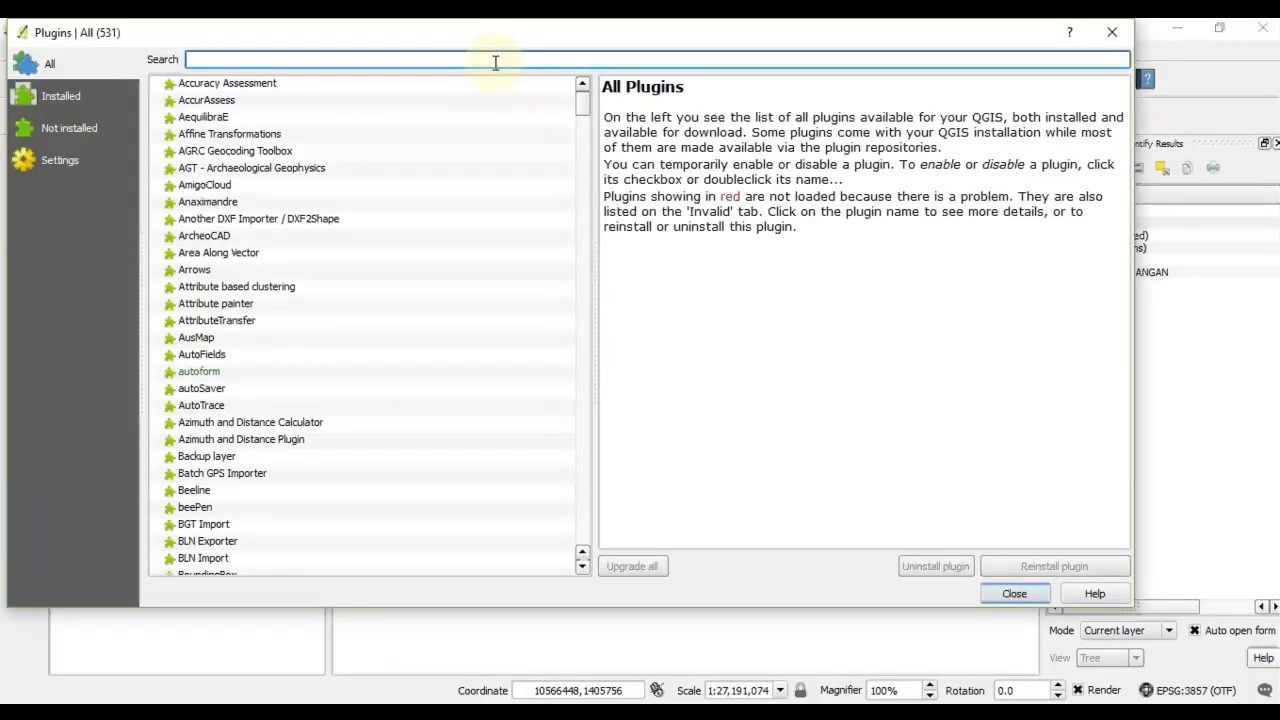
text(openlayers)
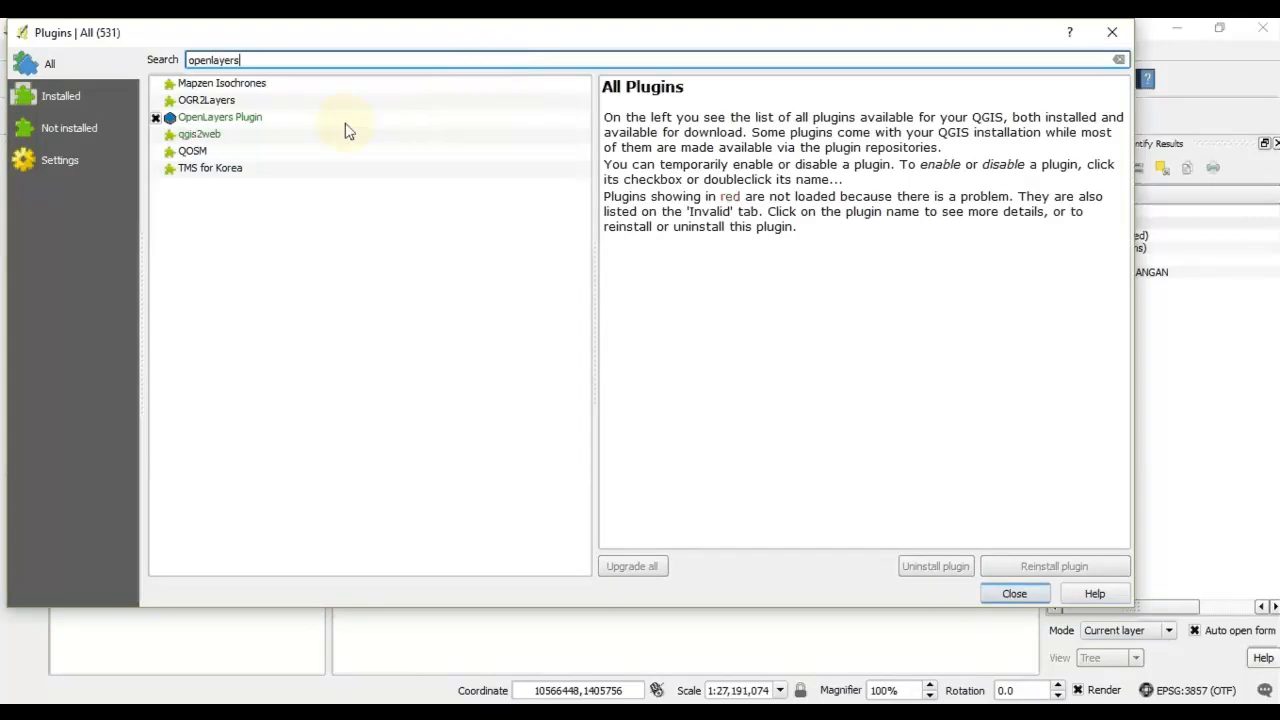
click(220, 117)
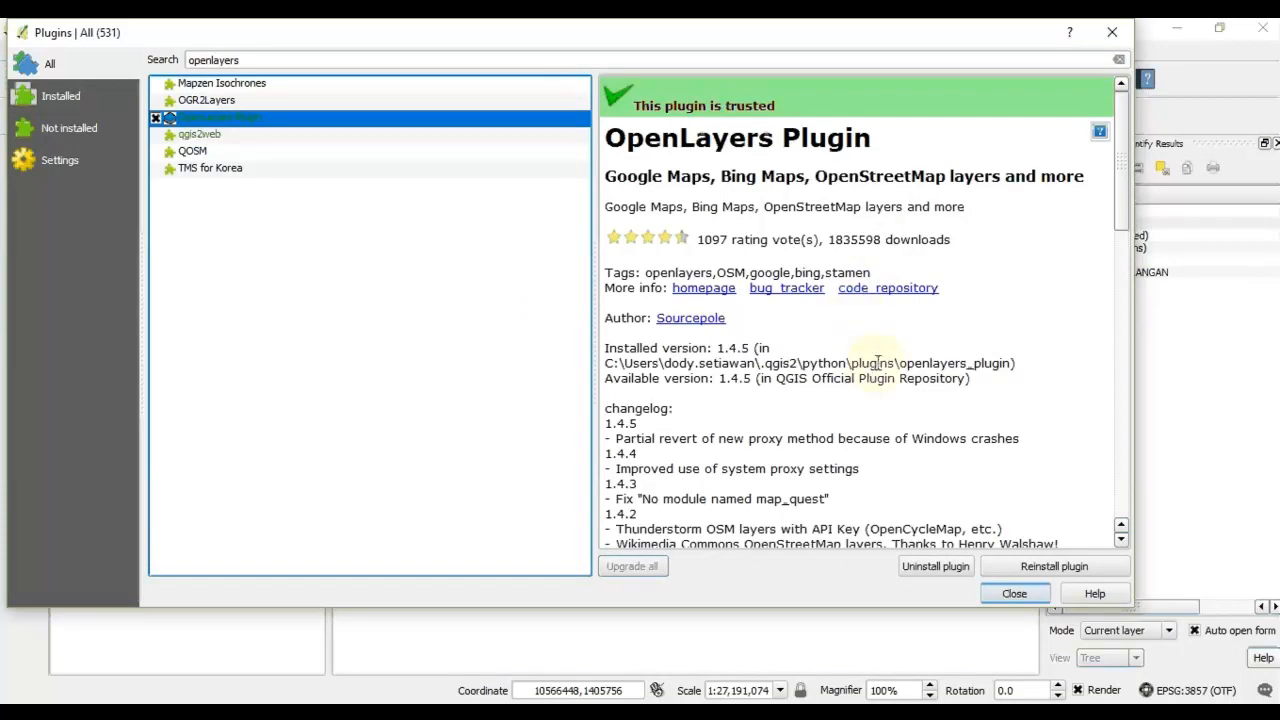
mouse_move(675, 388)
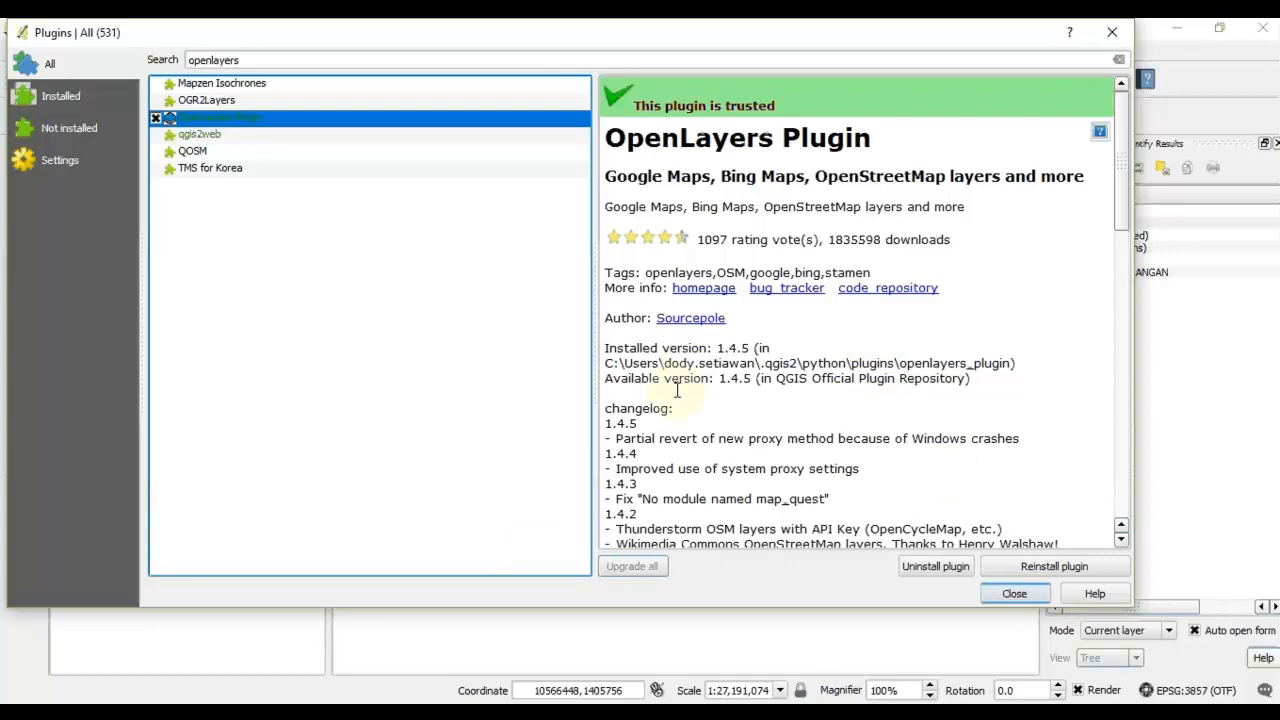
mouse_move(961, 399)
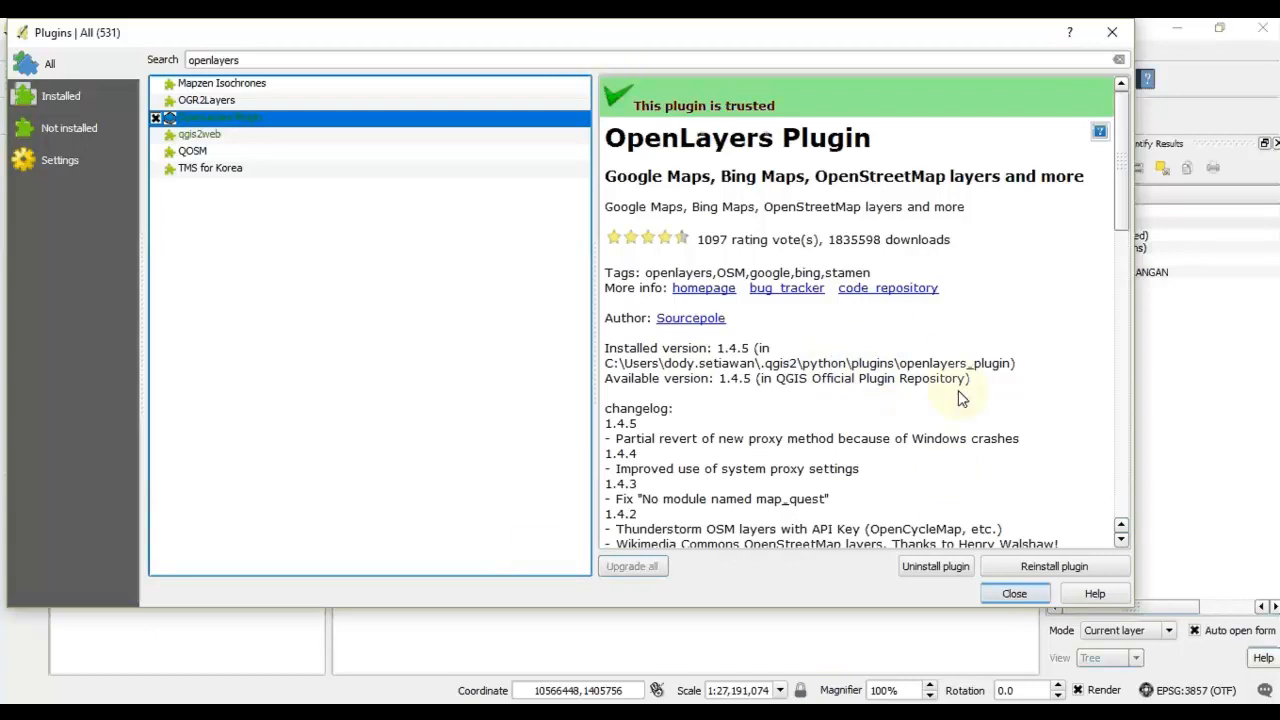
mouse_move(1004, 586)
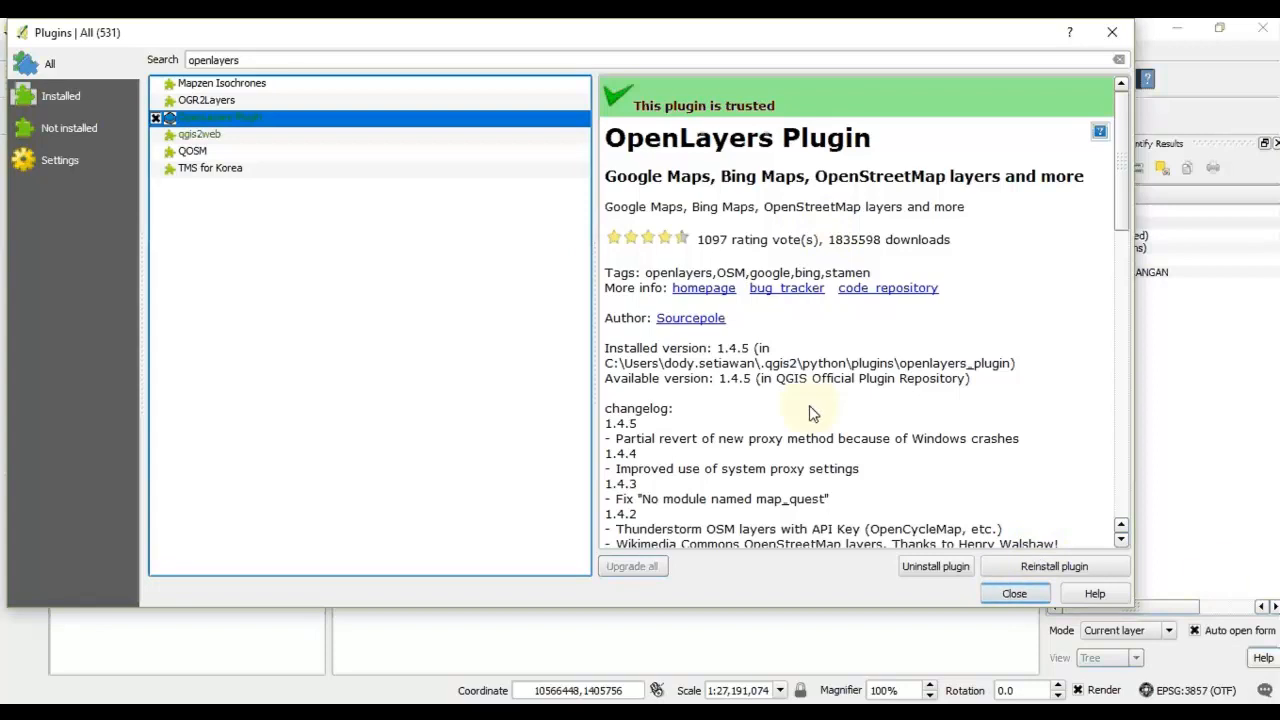
mouse_move(1095, 599)
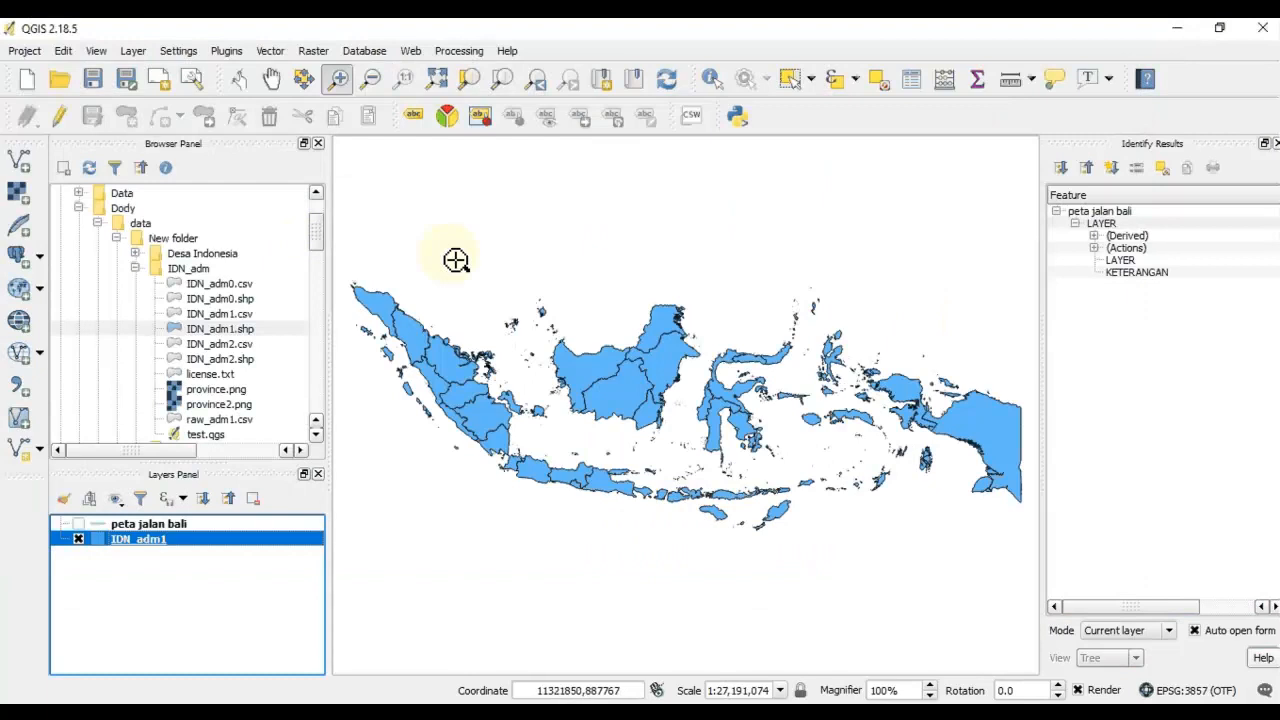
mouse_move(809, 274)
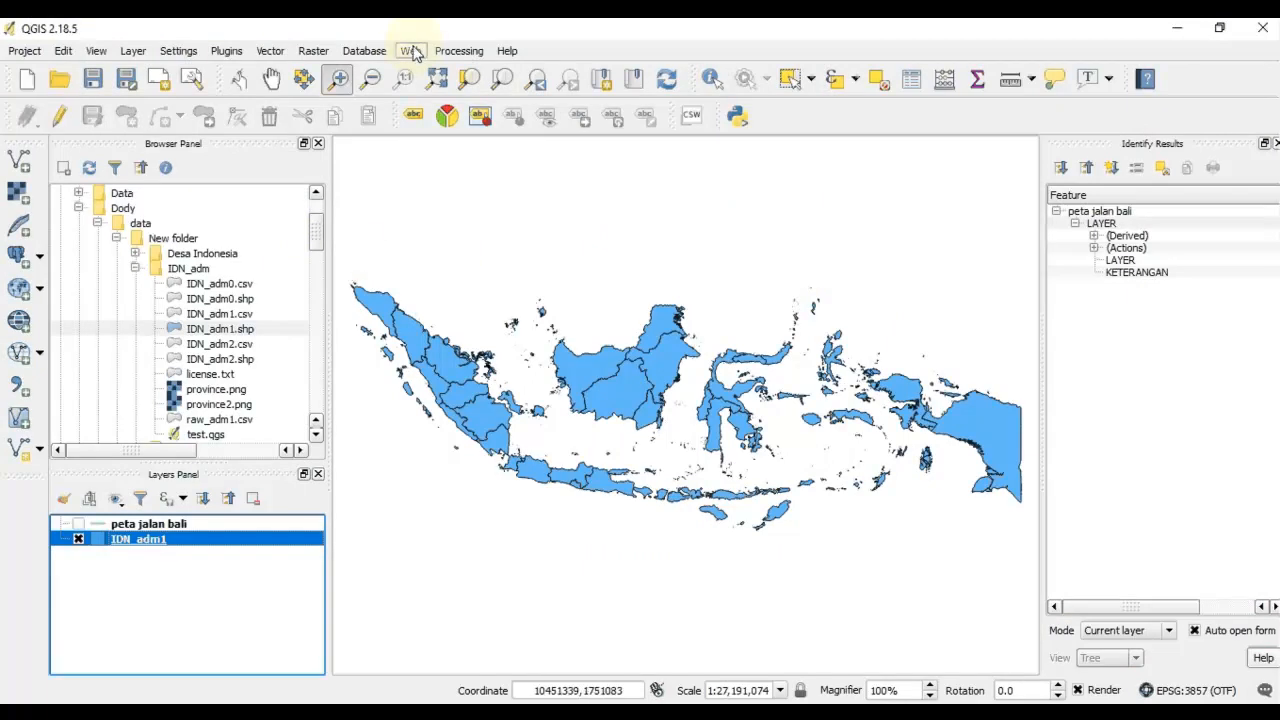
mouse_move(410, 50)
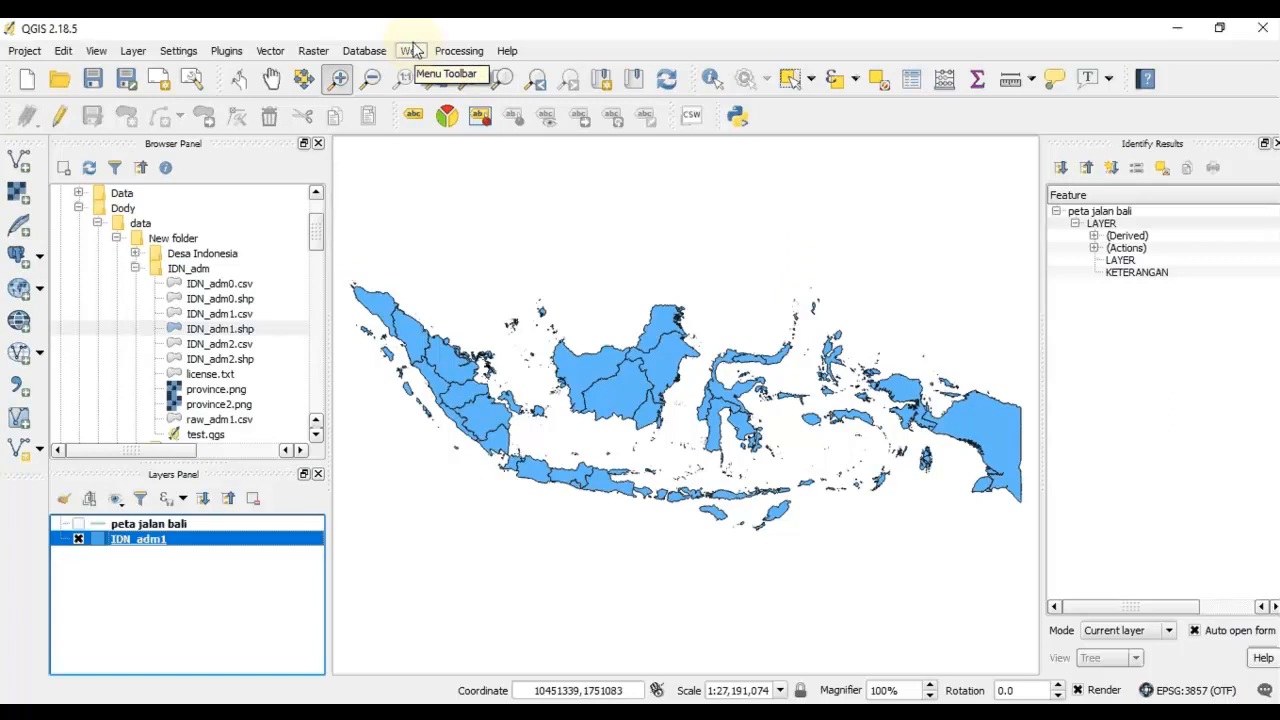
Open the Web menu's OpenLayers plugin submenu listing Google, Bing and other map sources.
click(410, 50)
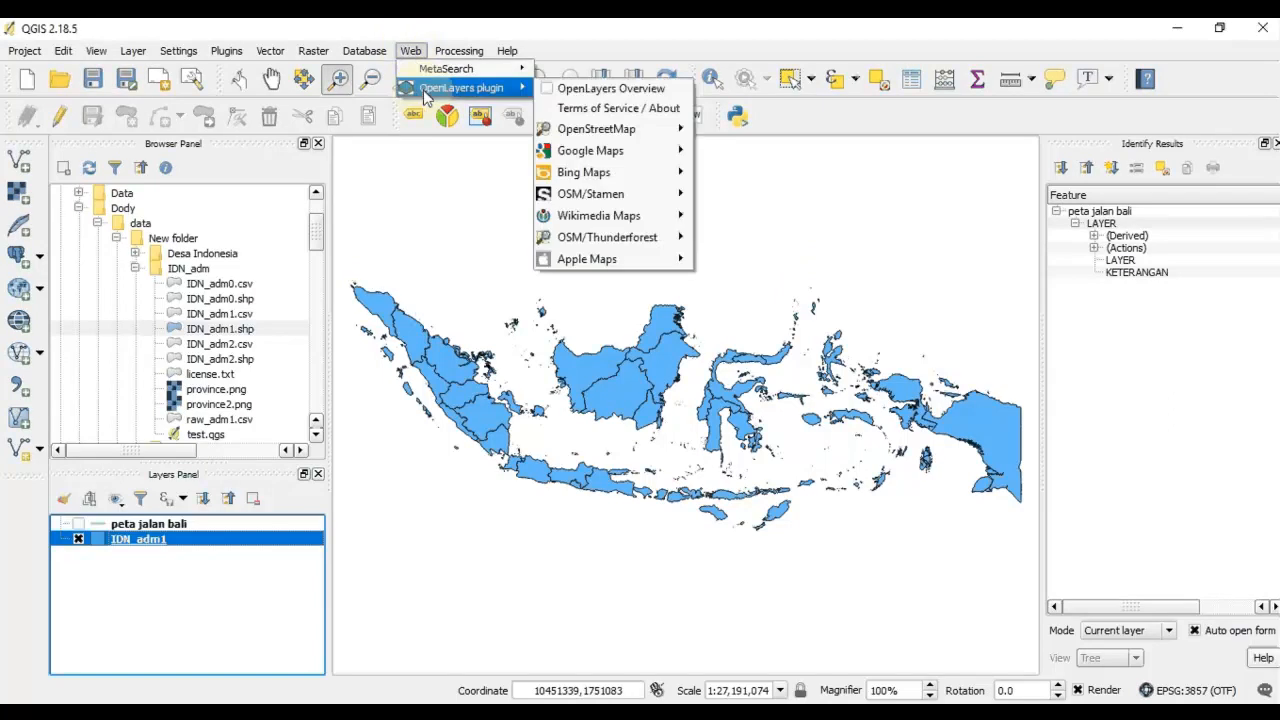
mouse_move(489, 95)
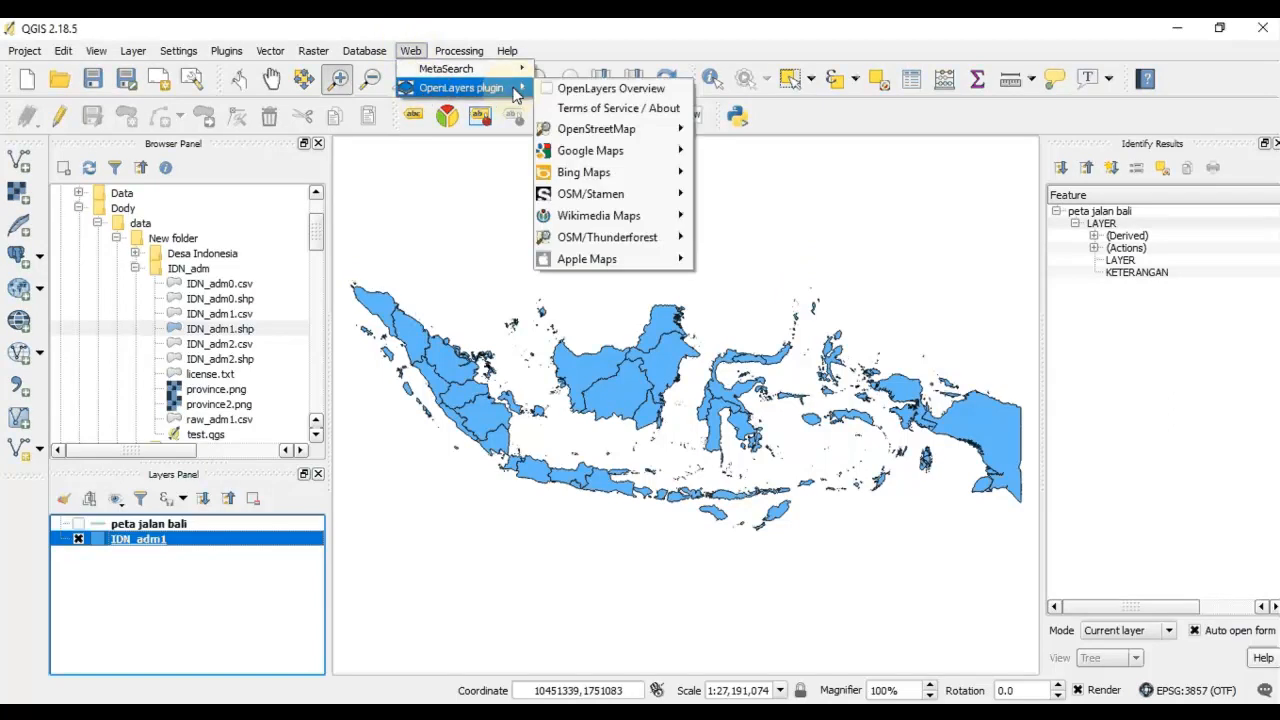
mouse_move(597, 258)
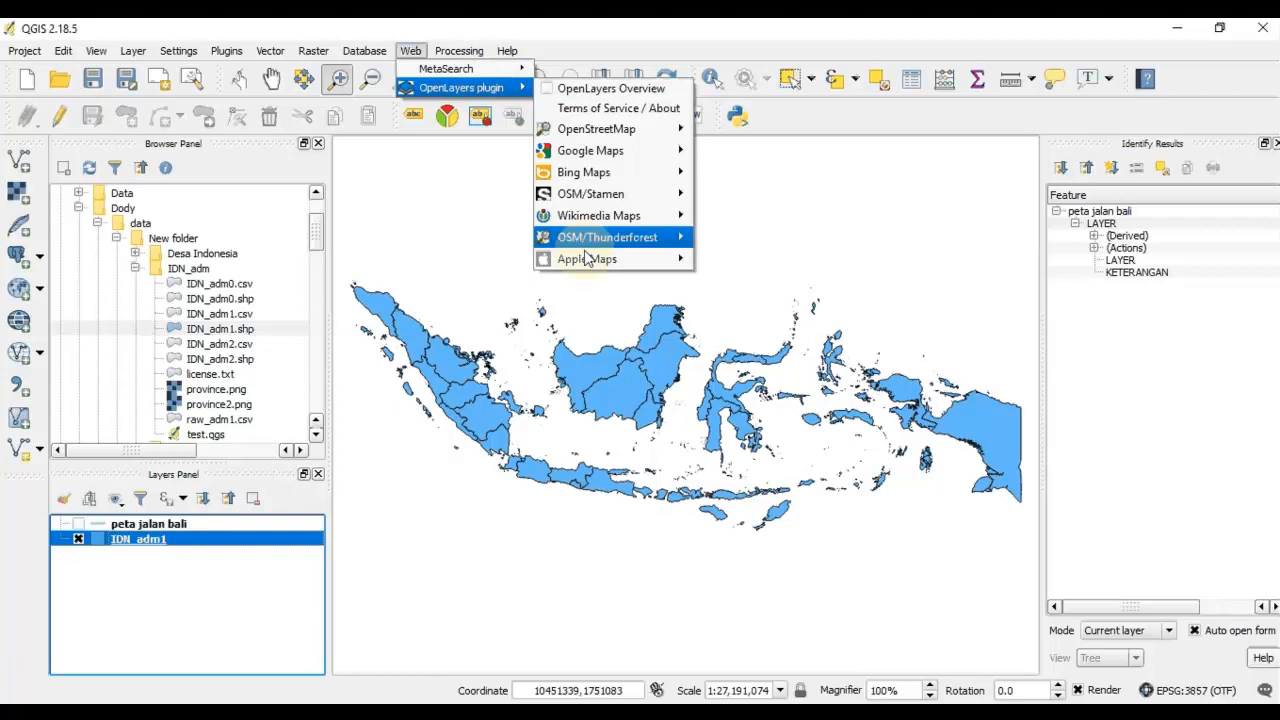
mouse_move(605, 128)
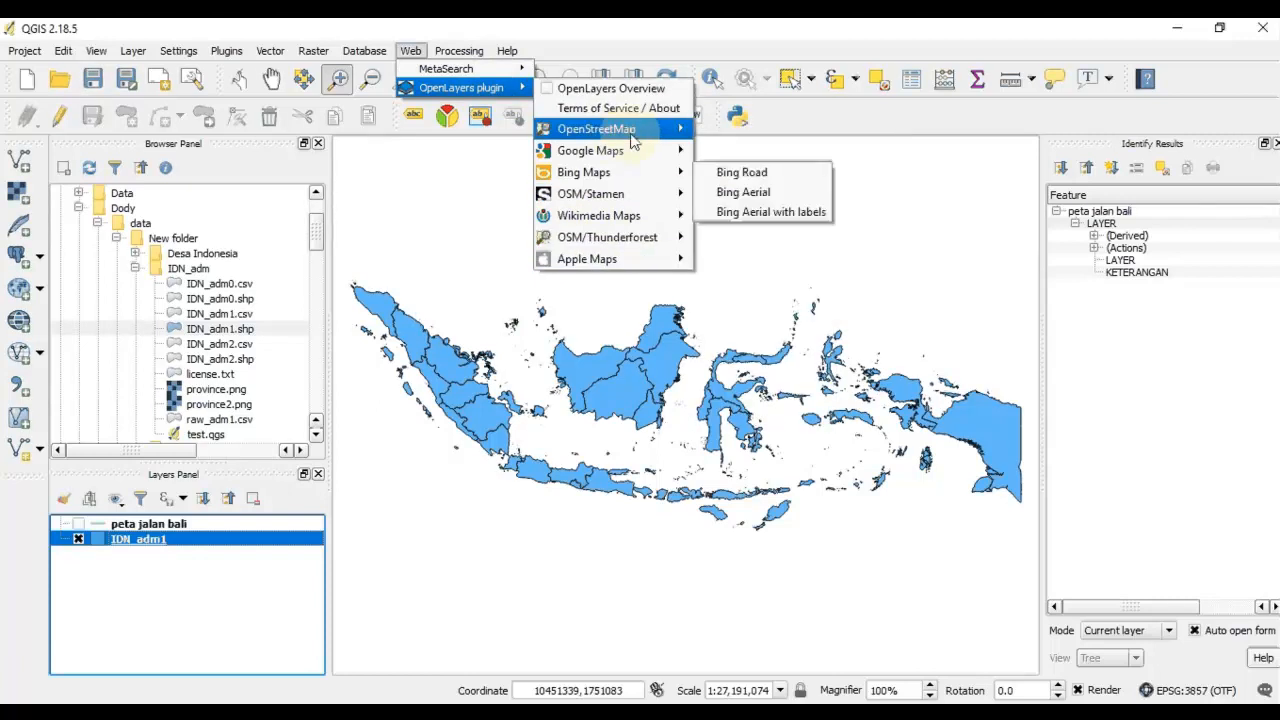
mouse_move(605, 237)
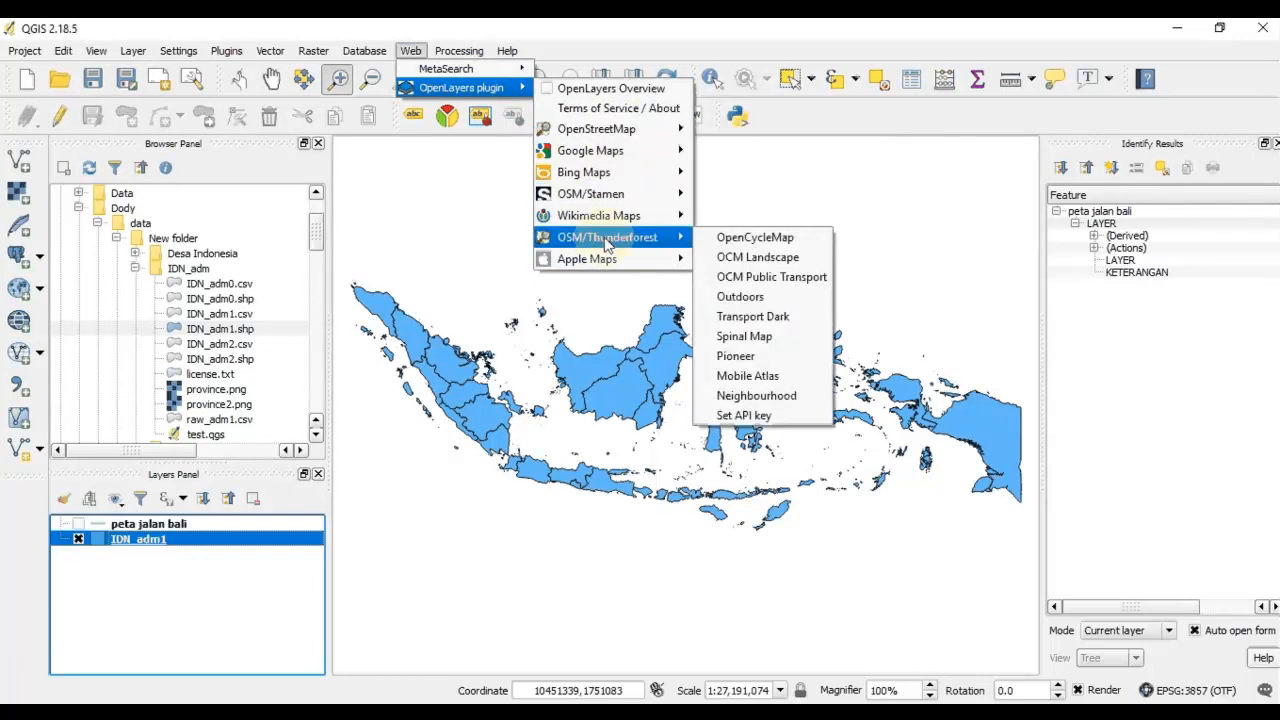
mouse_move(631, 135)
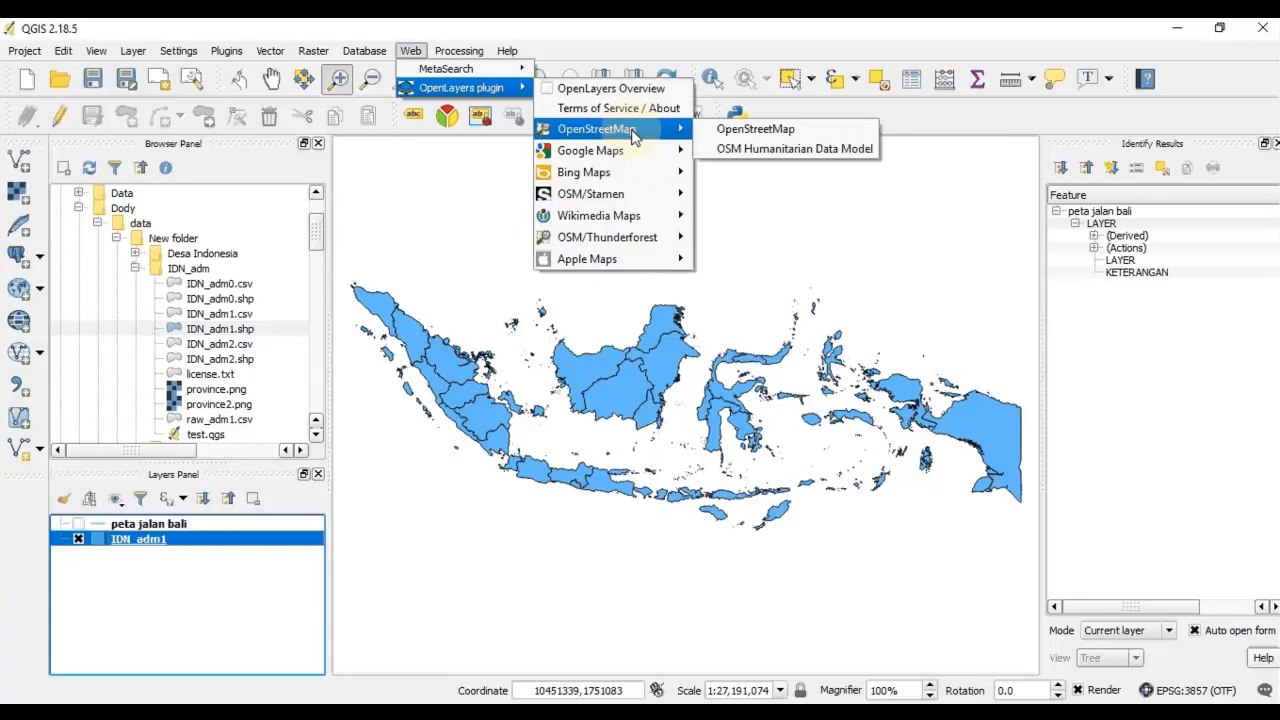
mouse_move(630, 133)
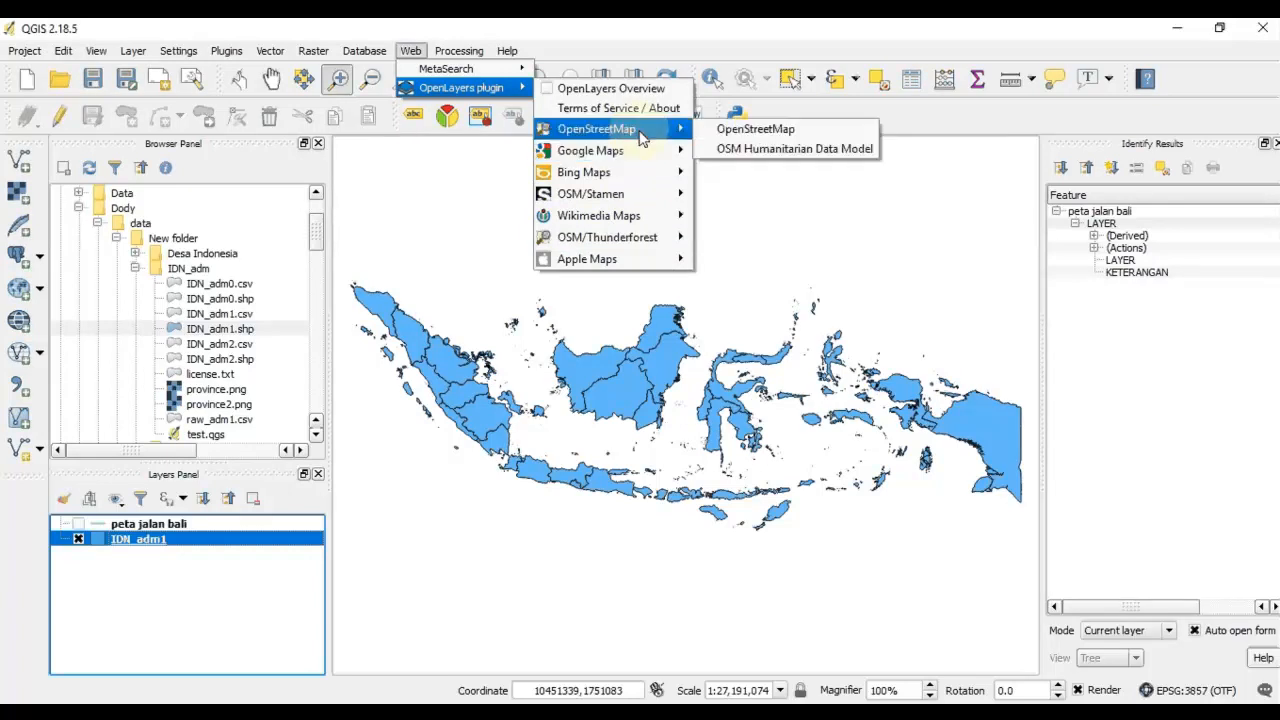
mouse_move(610, 150)
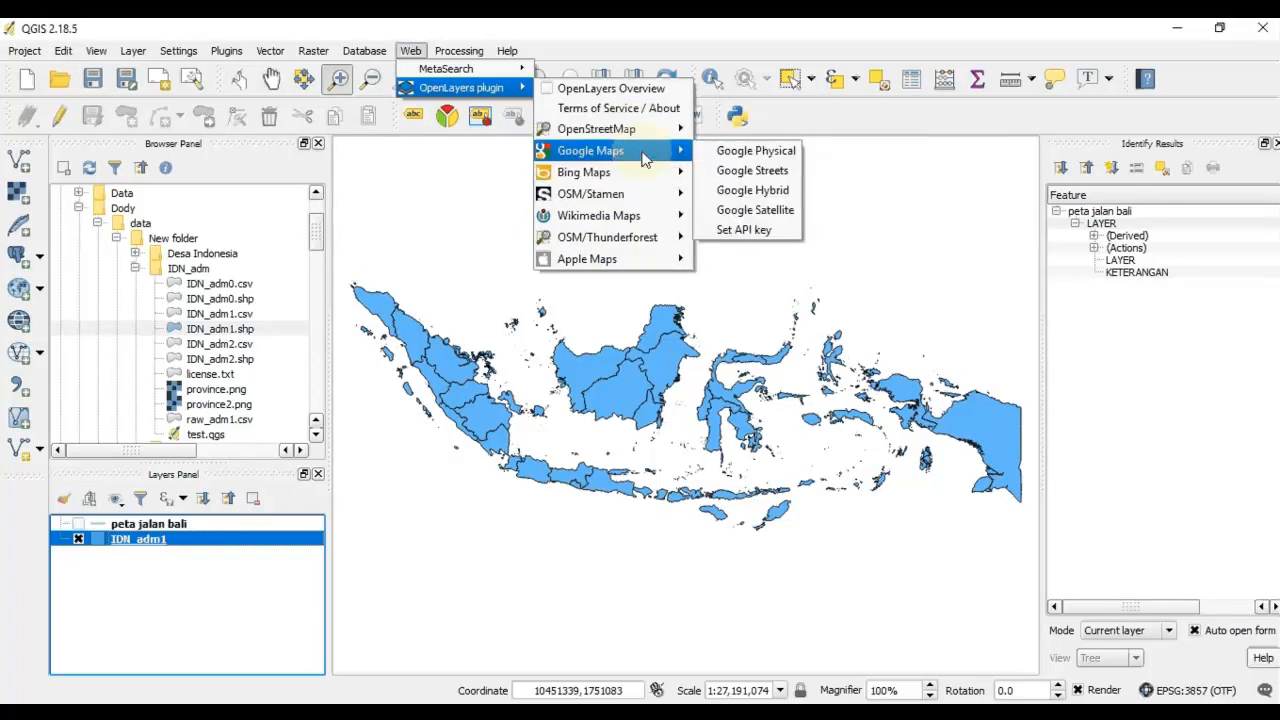
mouse_move(755, 150)
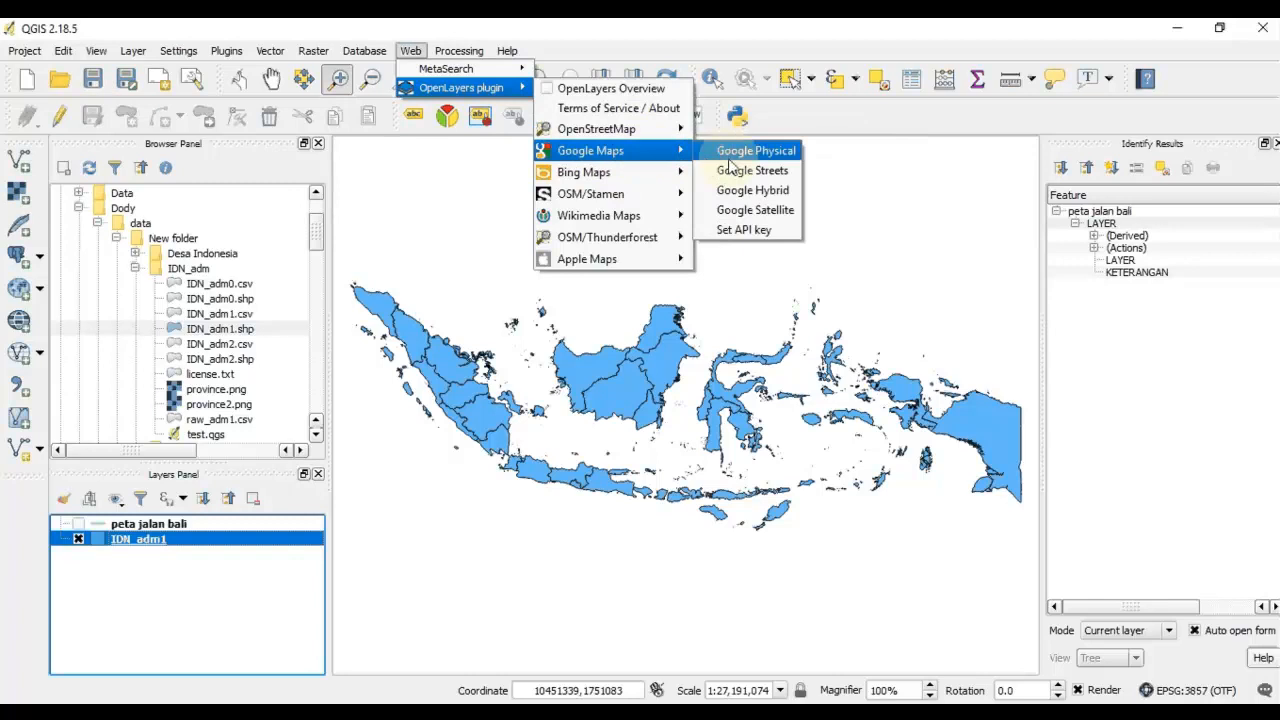
mouse_move(752, 210)
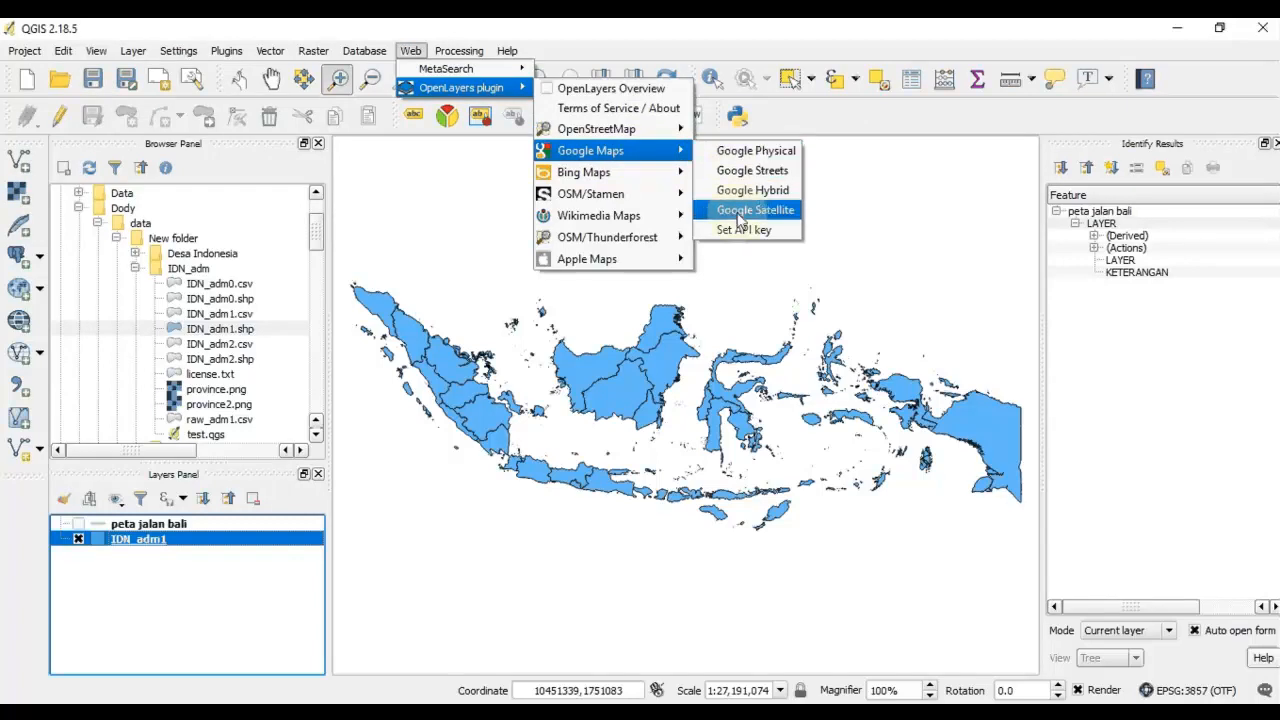
mouse_move(584, 172)
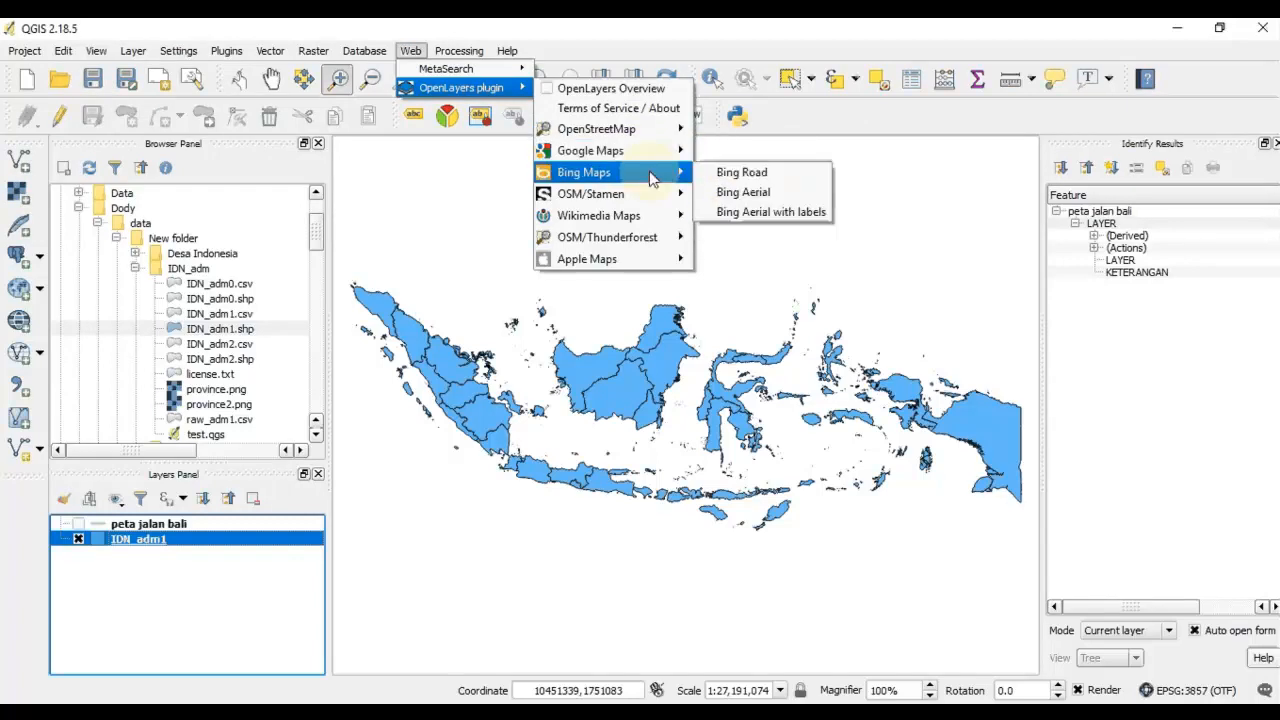
mouse_move(665, 176)
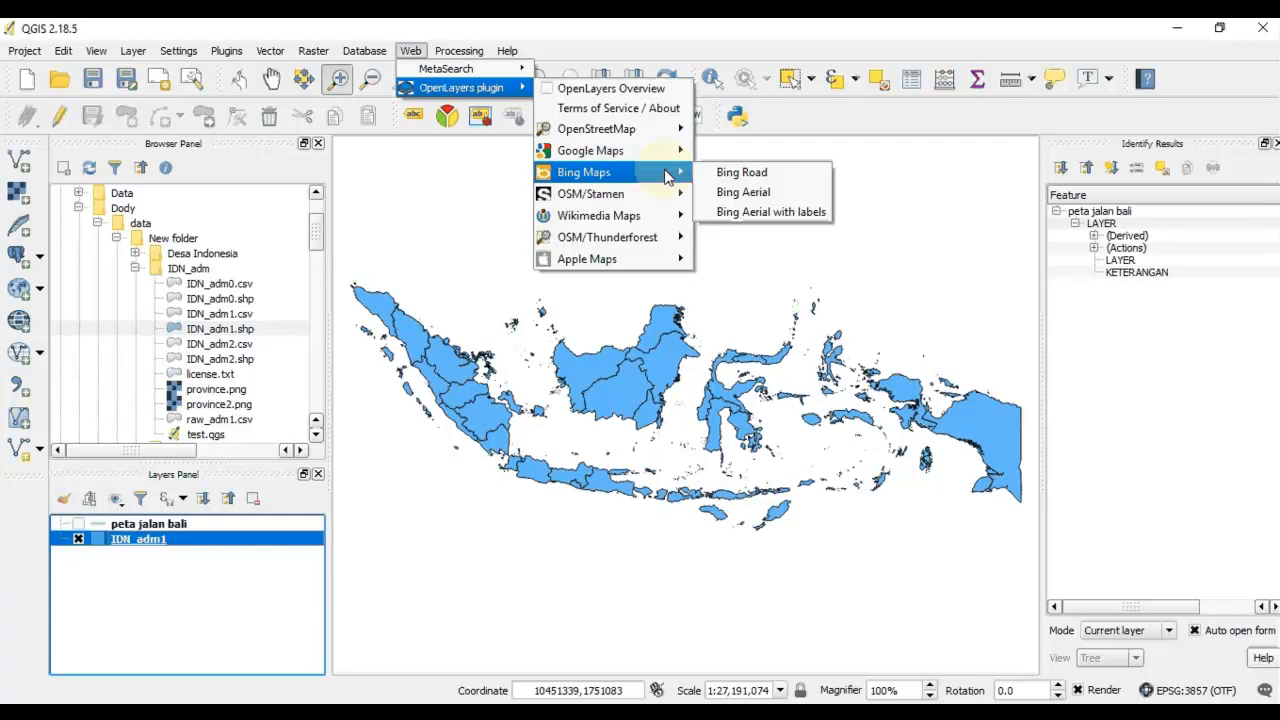
mouse_move(761, 196)
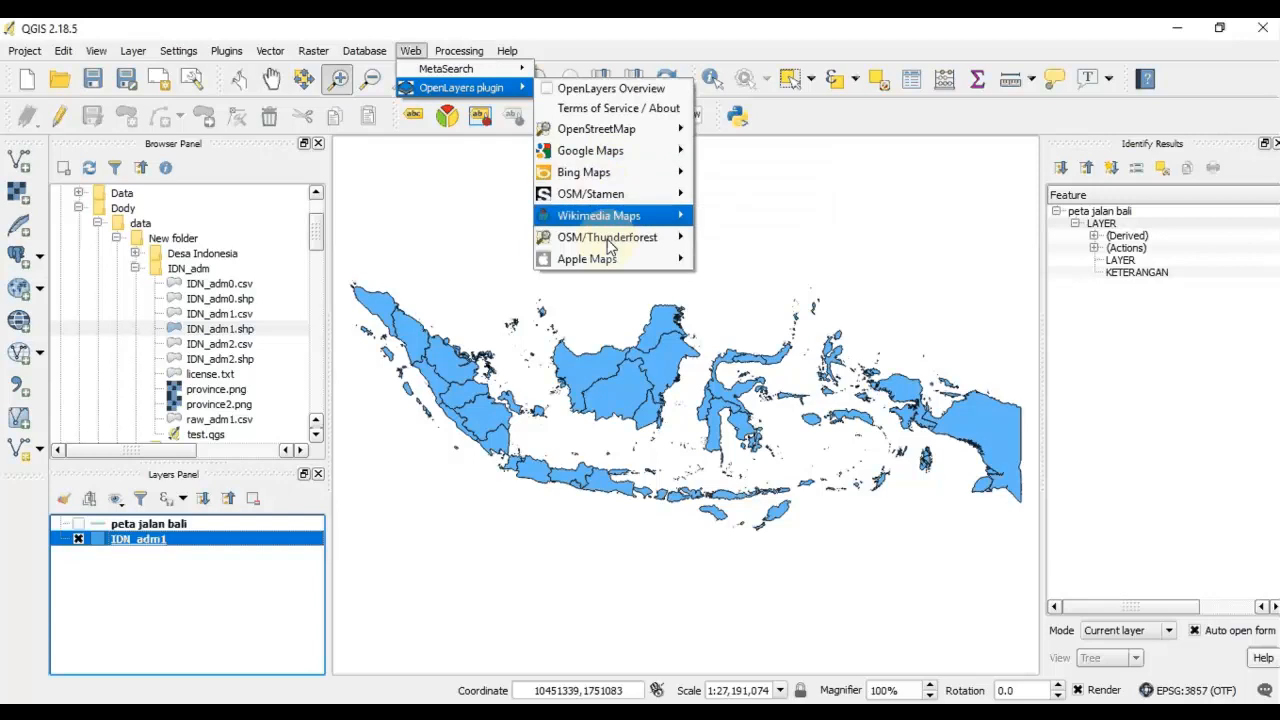
mouse_move(798, 42)
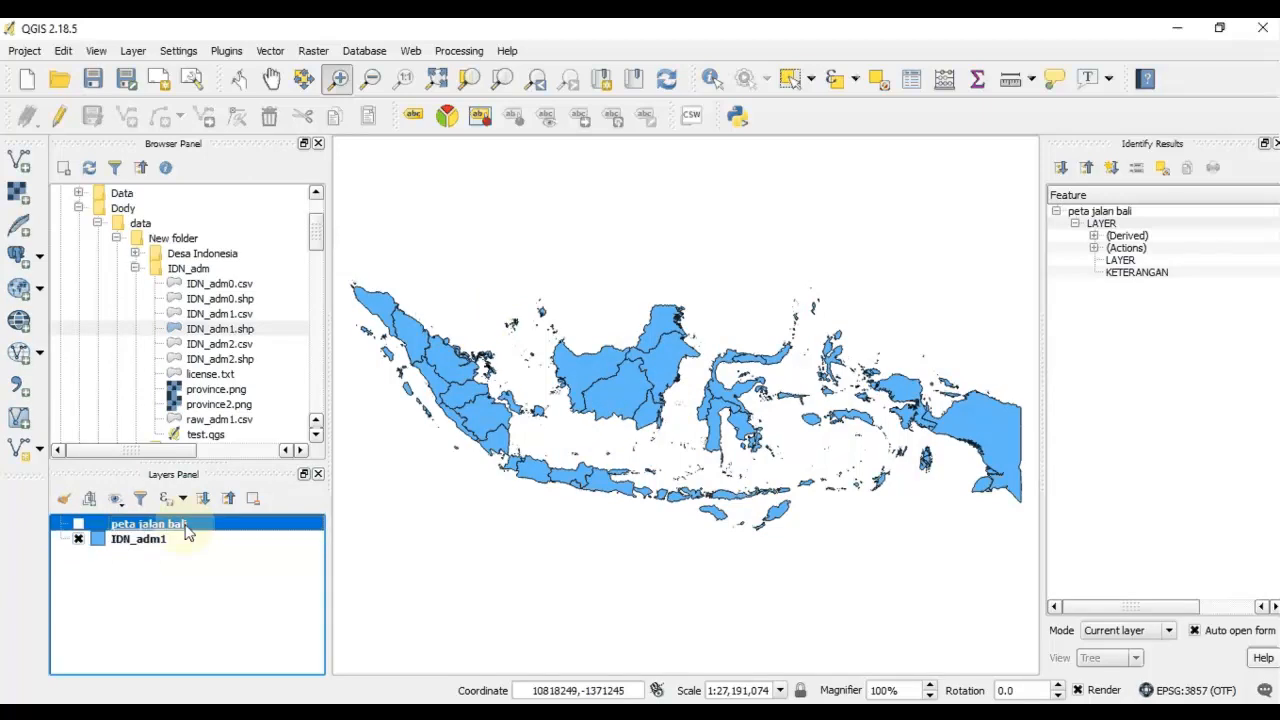
Hide the 'peta jalan bali' street layer and select the IDN_adm1 layer.
click(135, 539)
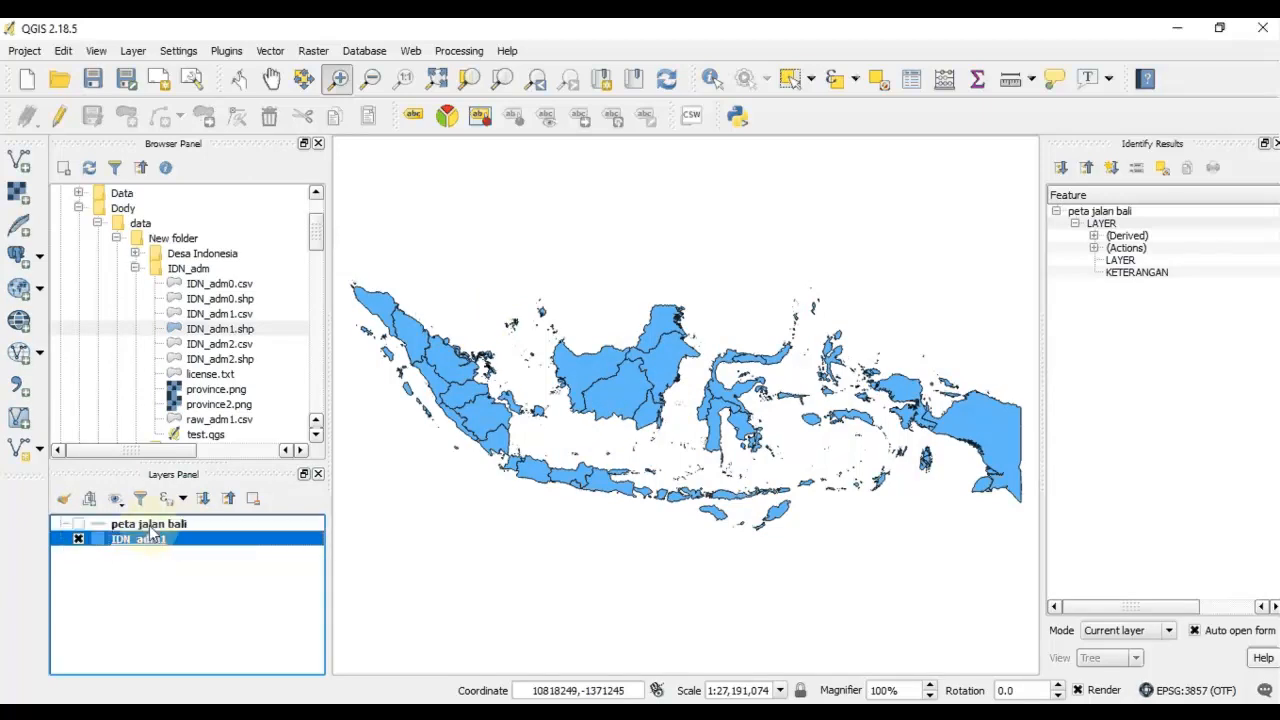
click(590, 485)
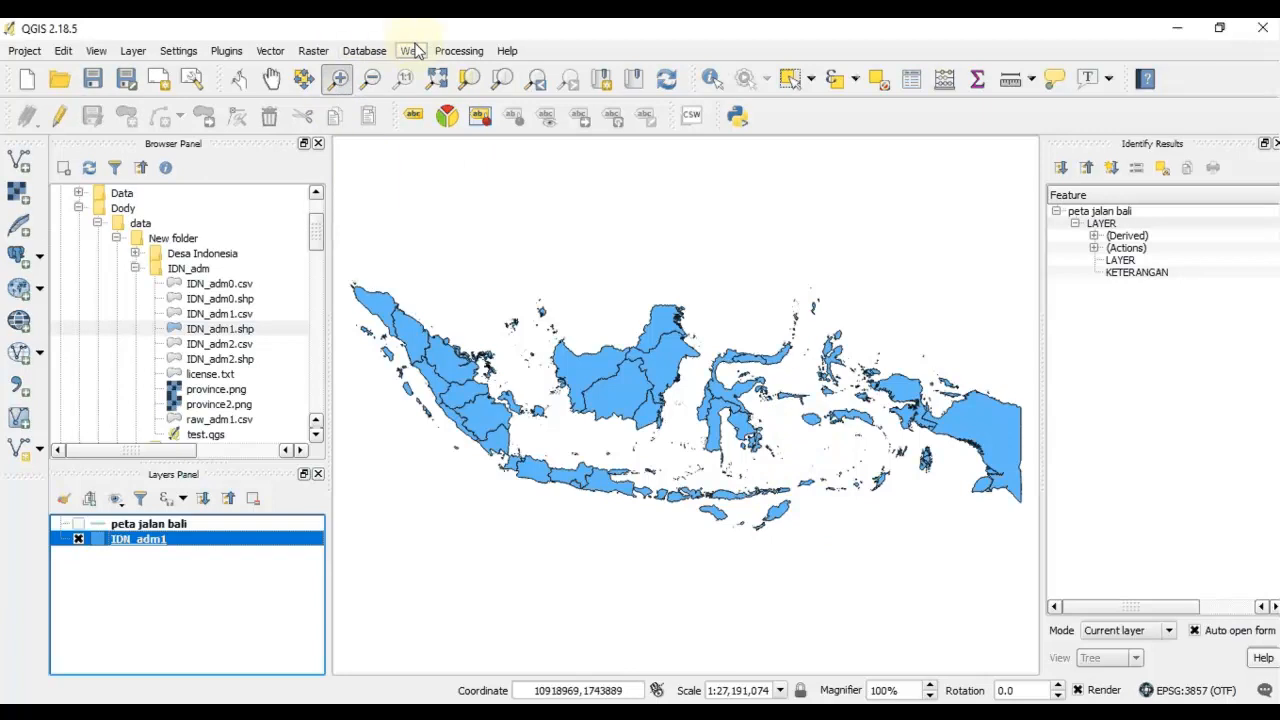
Add the Bing Aerial basemap and move IDN_adm1 above it in the Layers Panel.
click(410, 50)
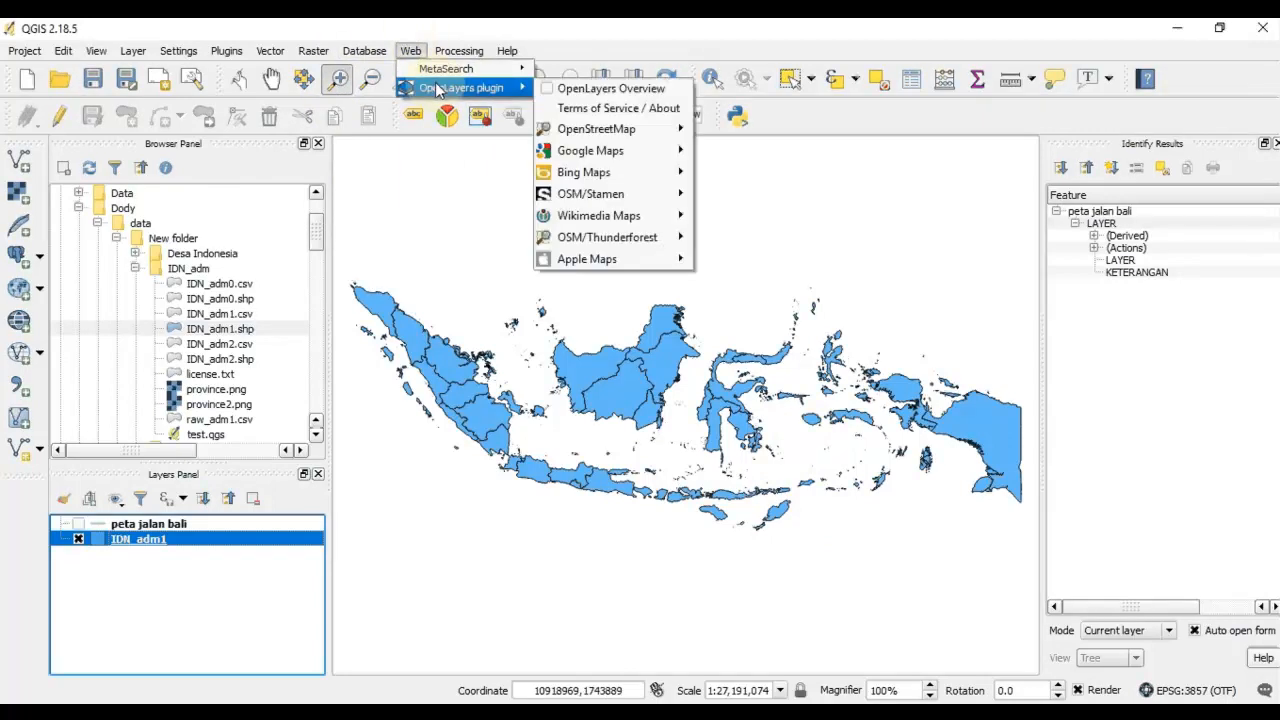
mouse_move(590, 172)
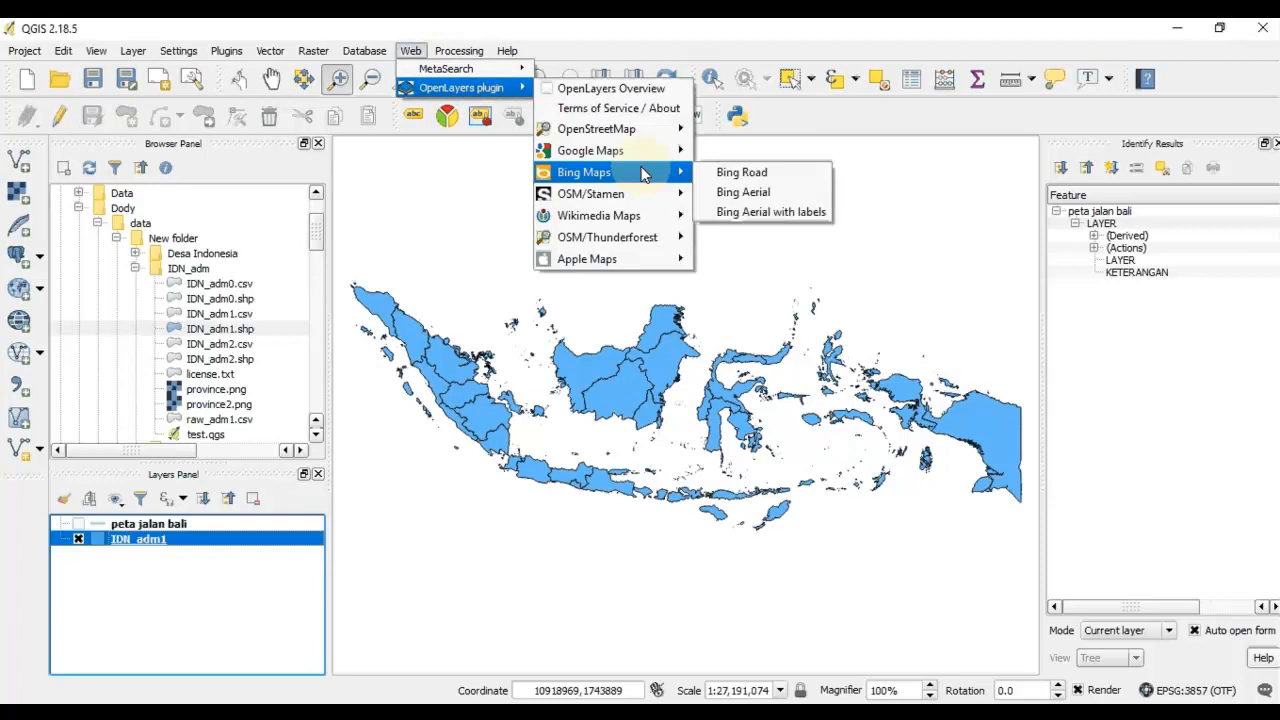
click(742, 191)
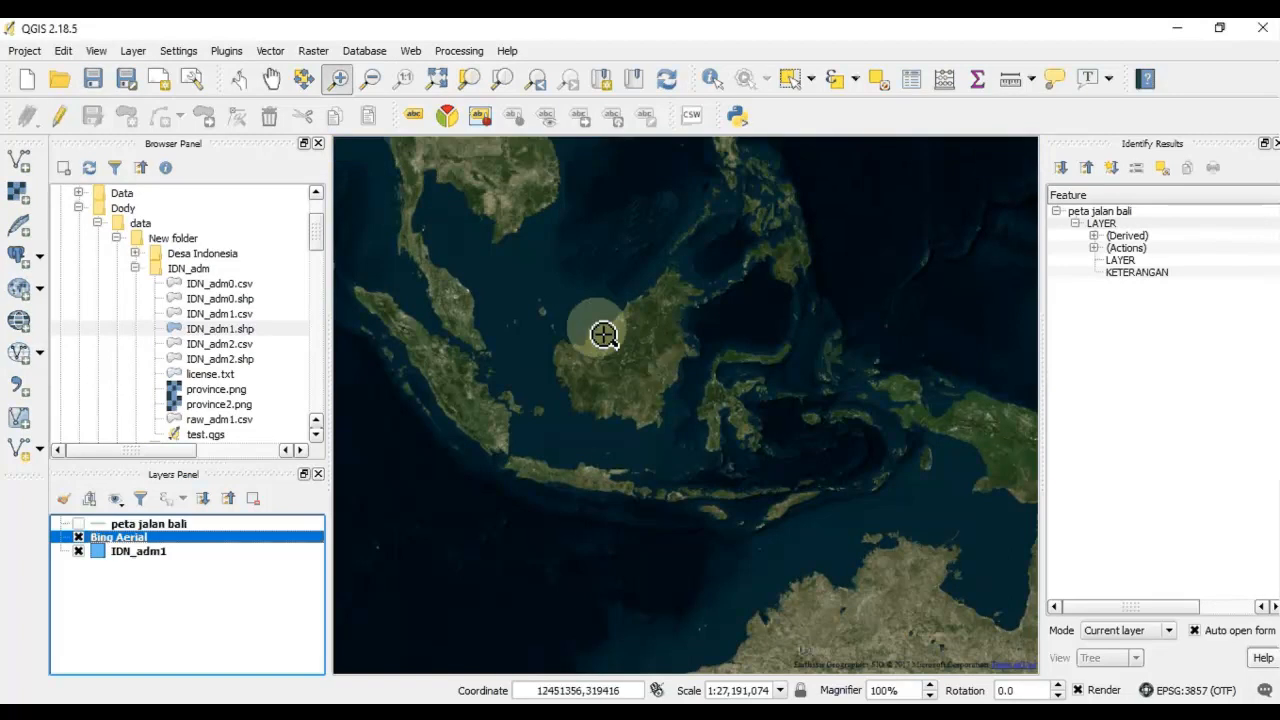
mouse_move(585, 330)
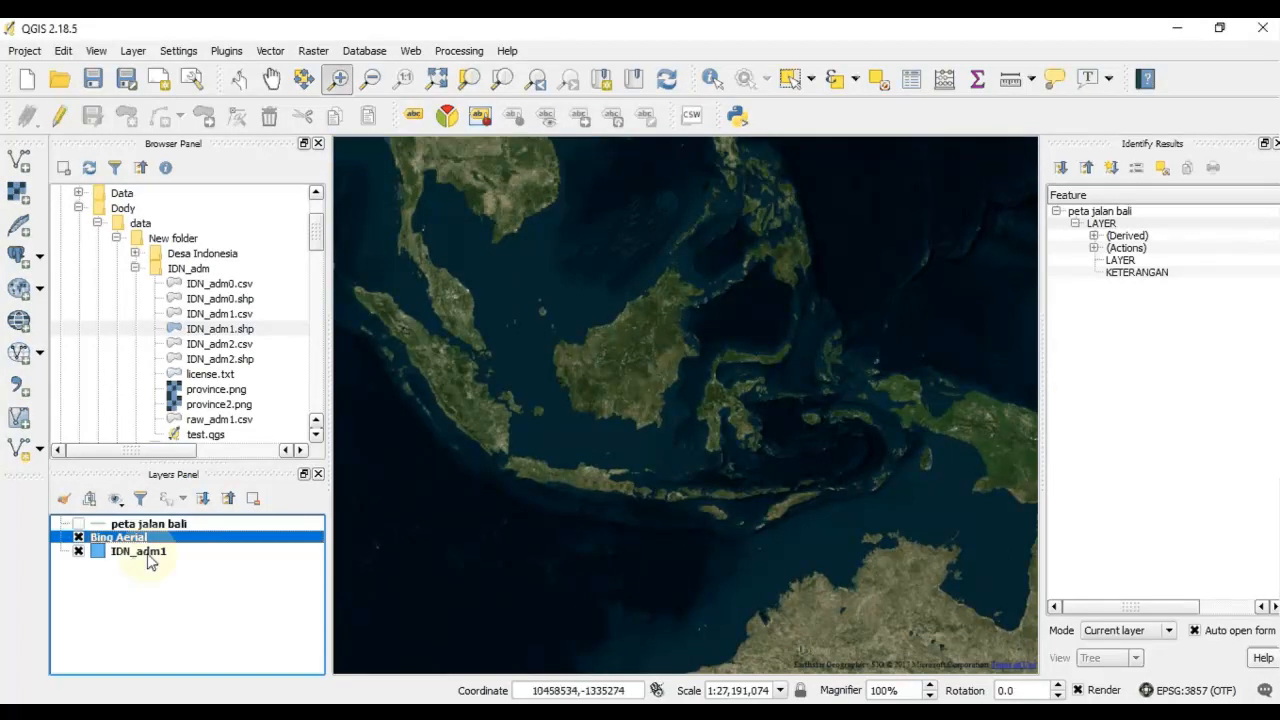
click(137, 551)
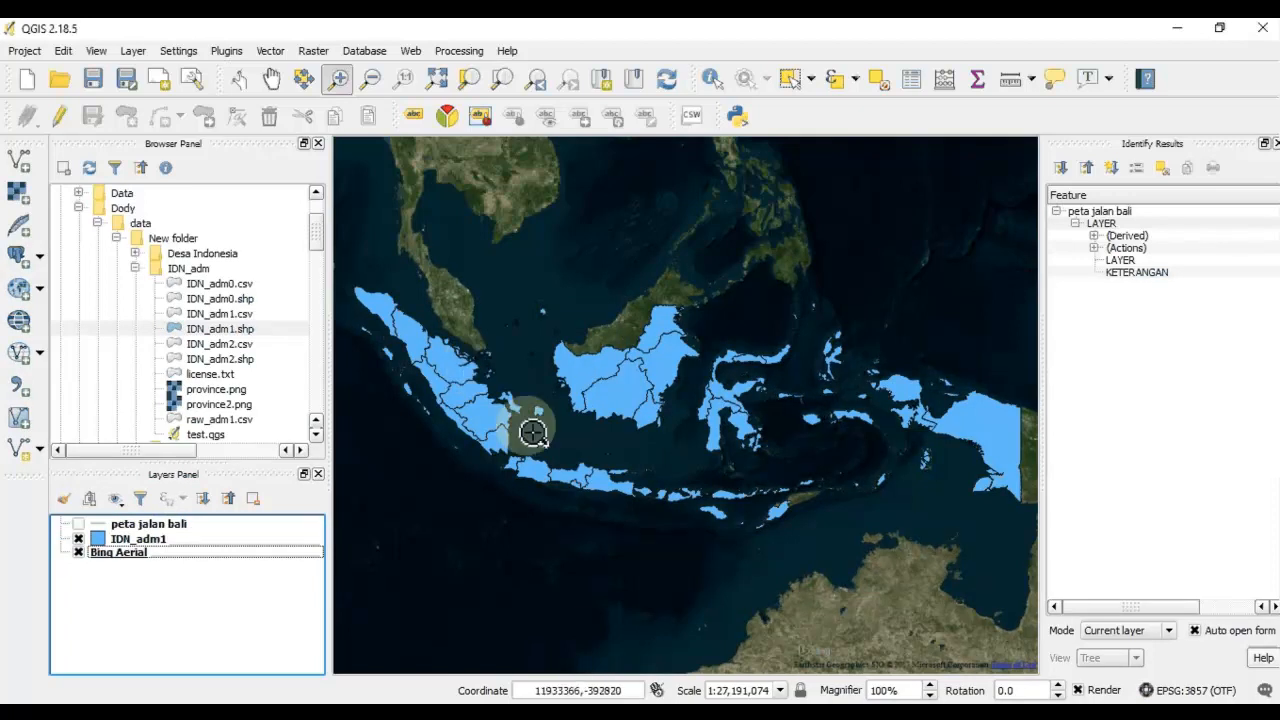
Set the IDN_adm1 layer's style transparency to 92% in Layer Properties and apply.
click(140, 538)
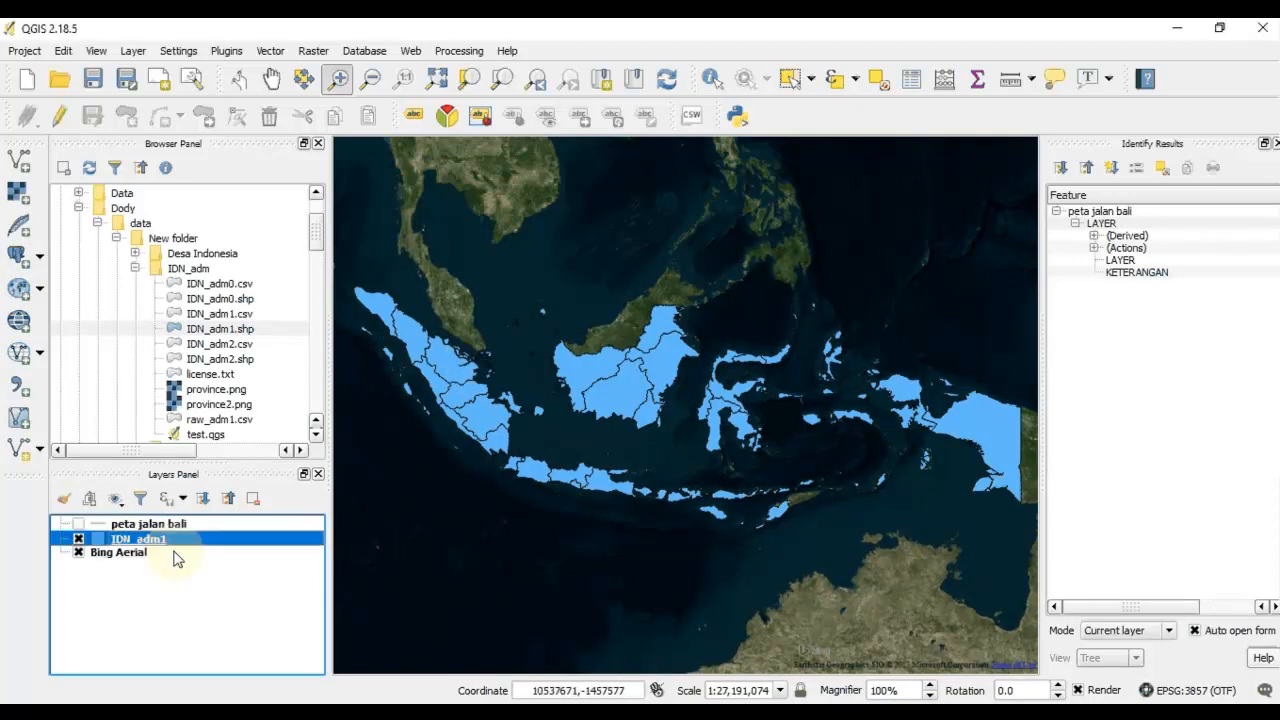
right_click(138, 539)
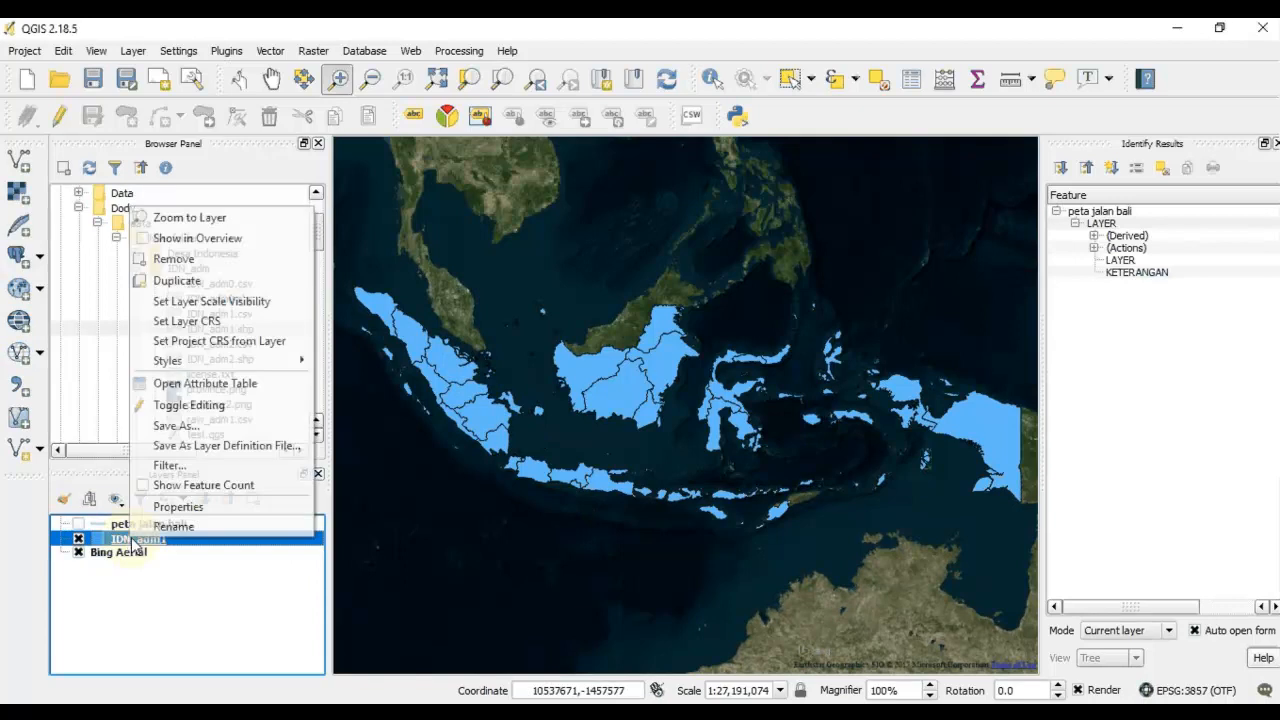
click(563, 466)
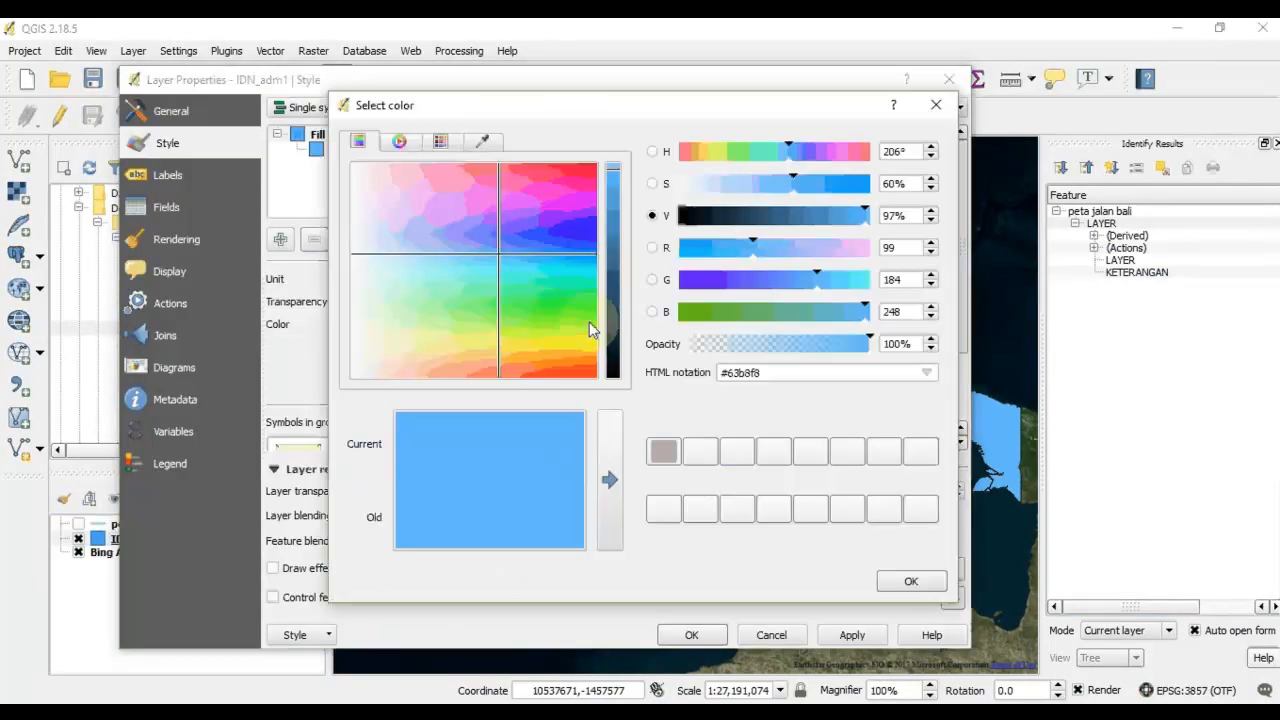
click(911, 581)
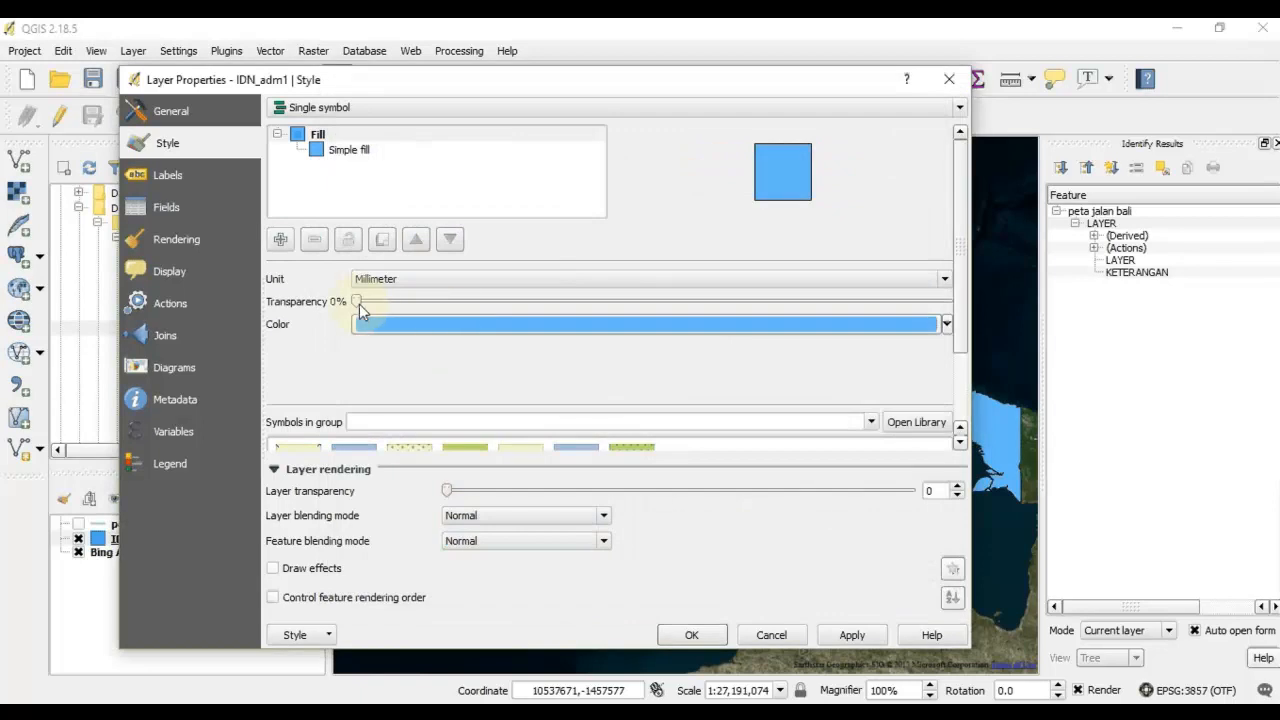
drag(357, 301, 905, 301)
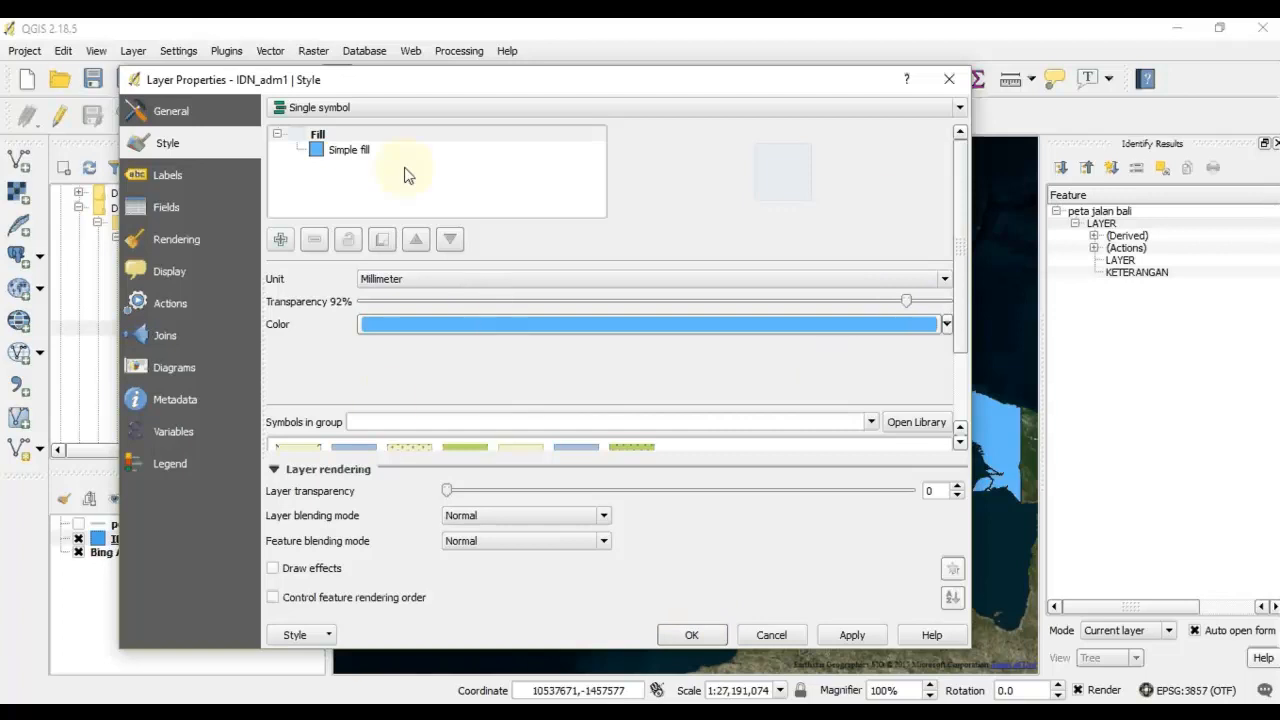
scroll(down, 3)
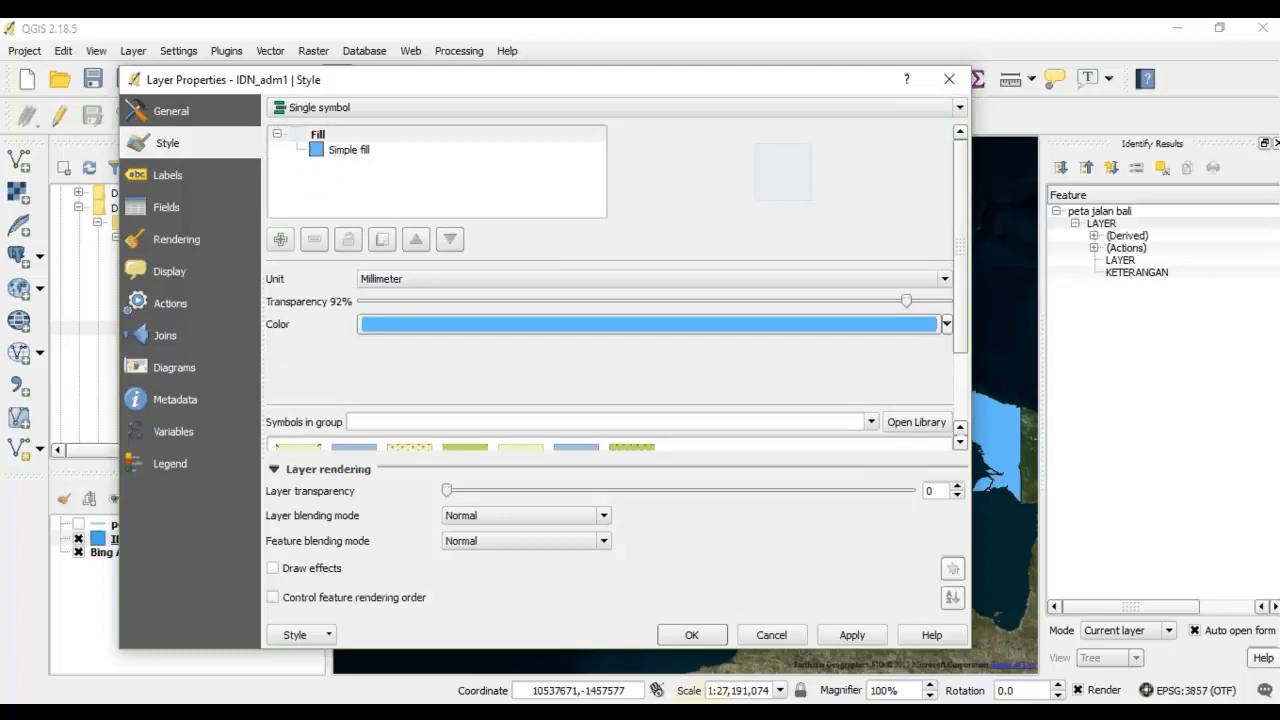
click(771, 634)
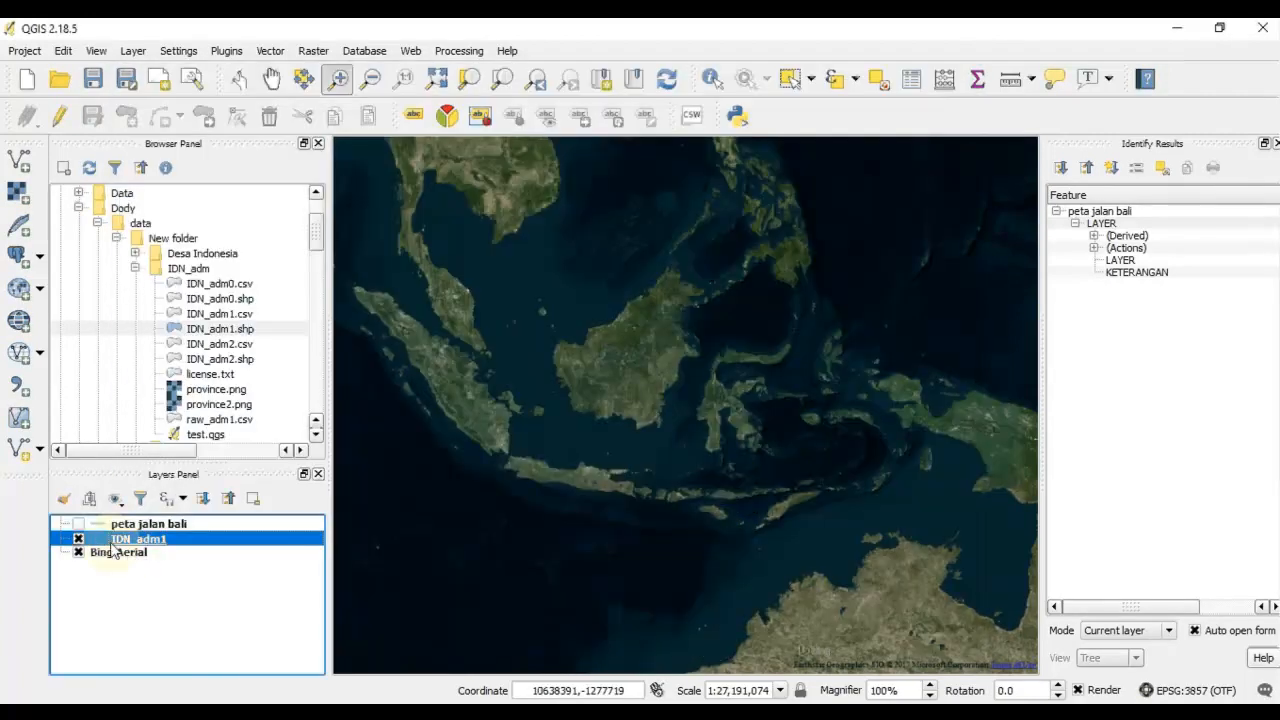
Lower the IDN_adm1 fill transparency from 92% to 50% in Layer Properties.
right_click(135, 539)
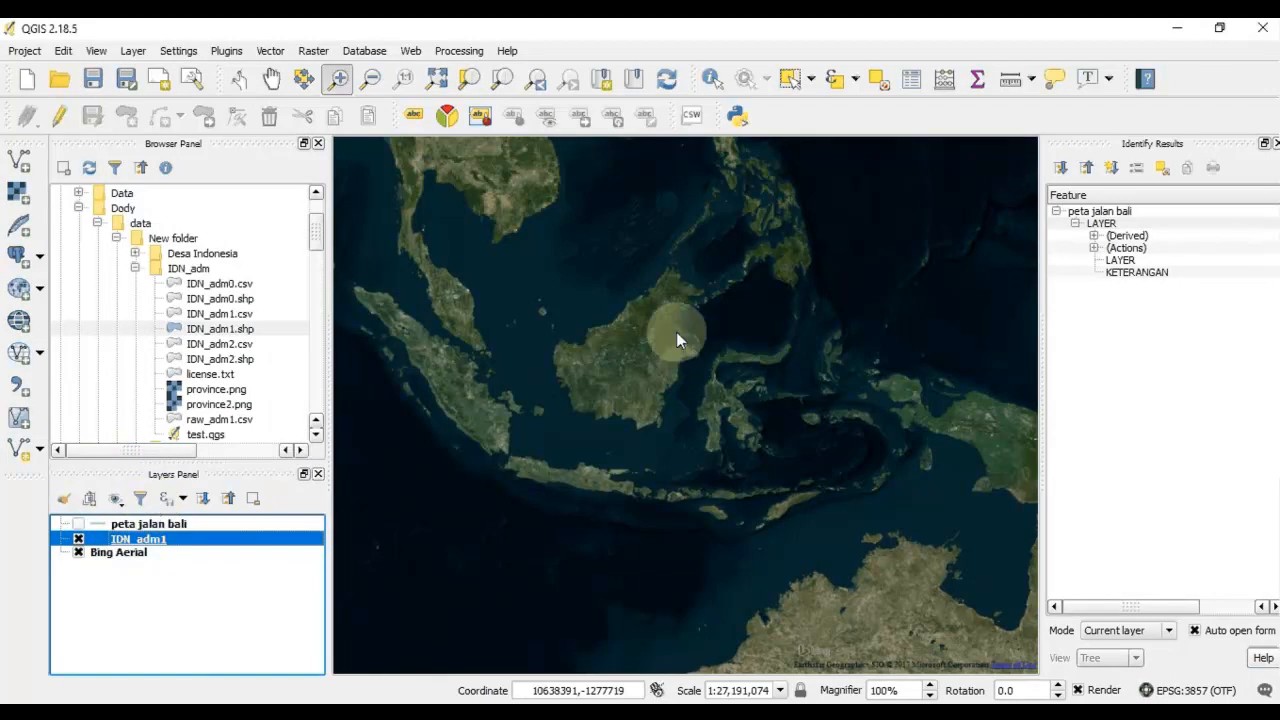
double_click(135, 539)
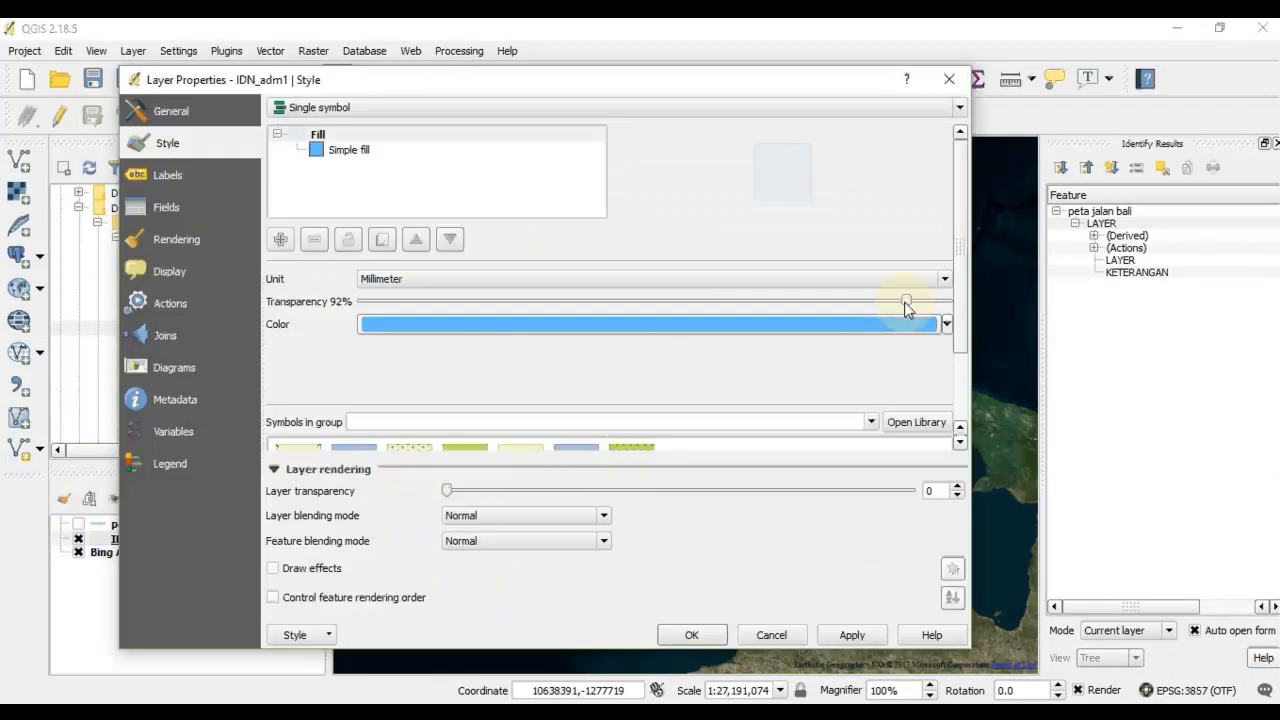
drag(905, 301, 650, 301)
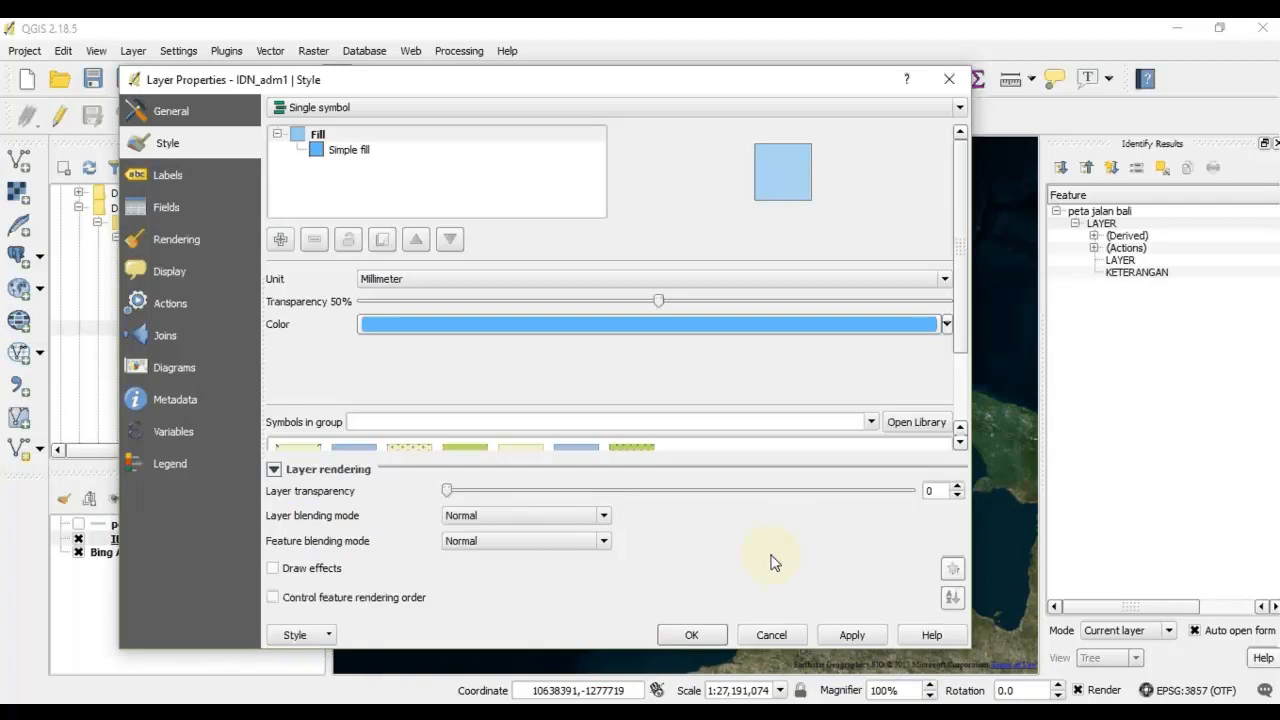
click(692, 634)
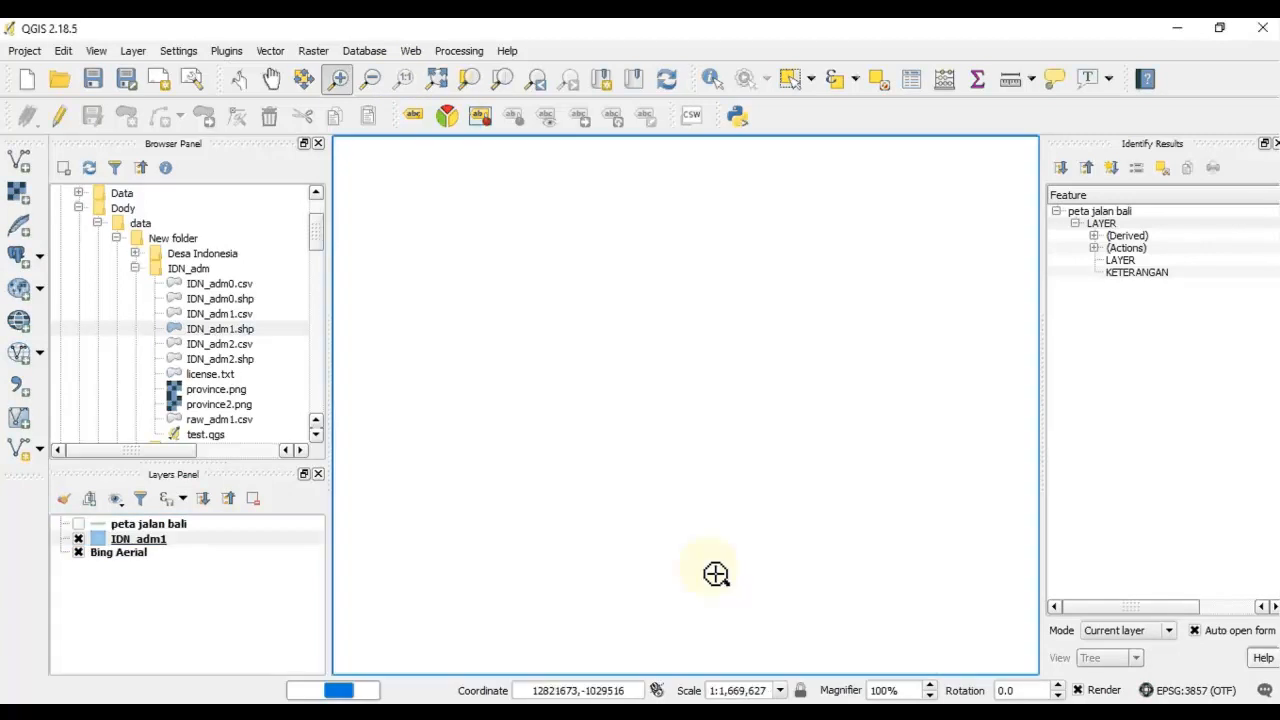
mouse_move(677, 522)
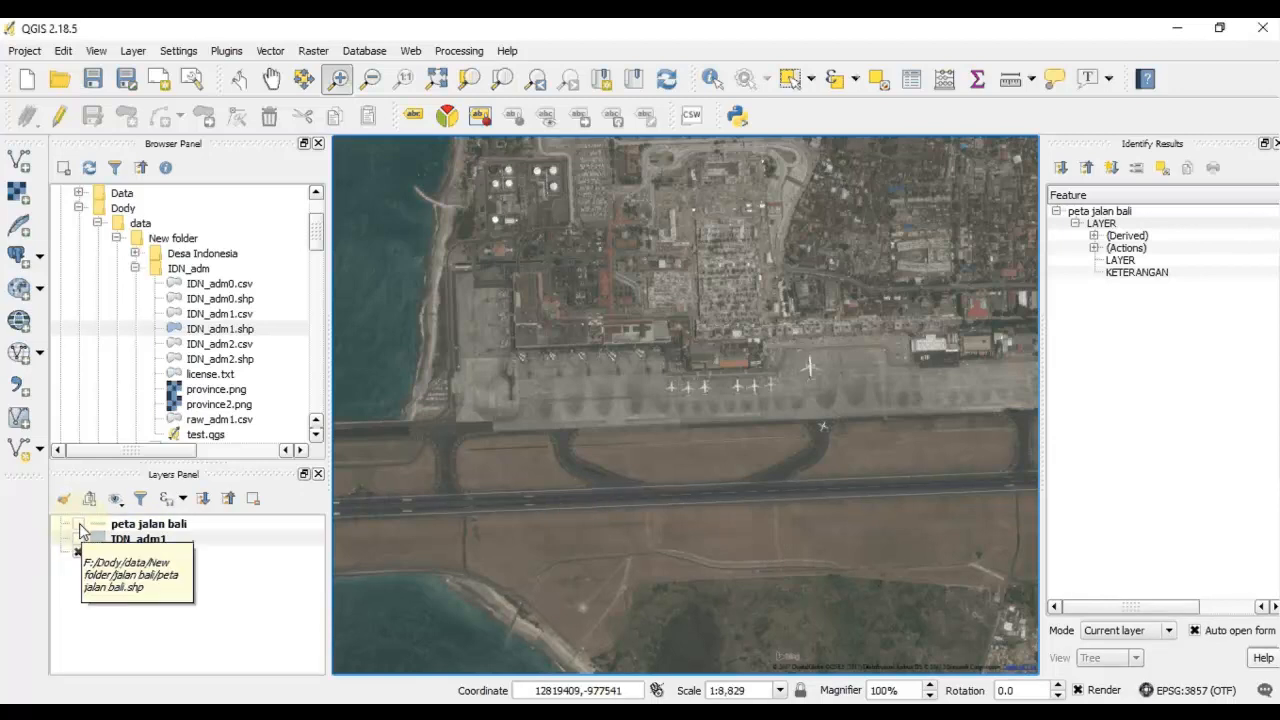
Turn on the 'peta jalan bali' street layer and open the Web plugins menu.
click(78, 527)
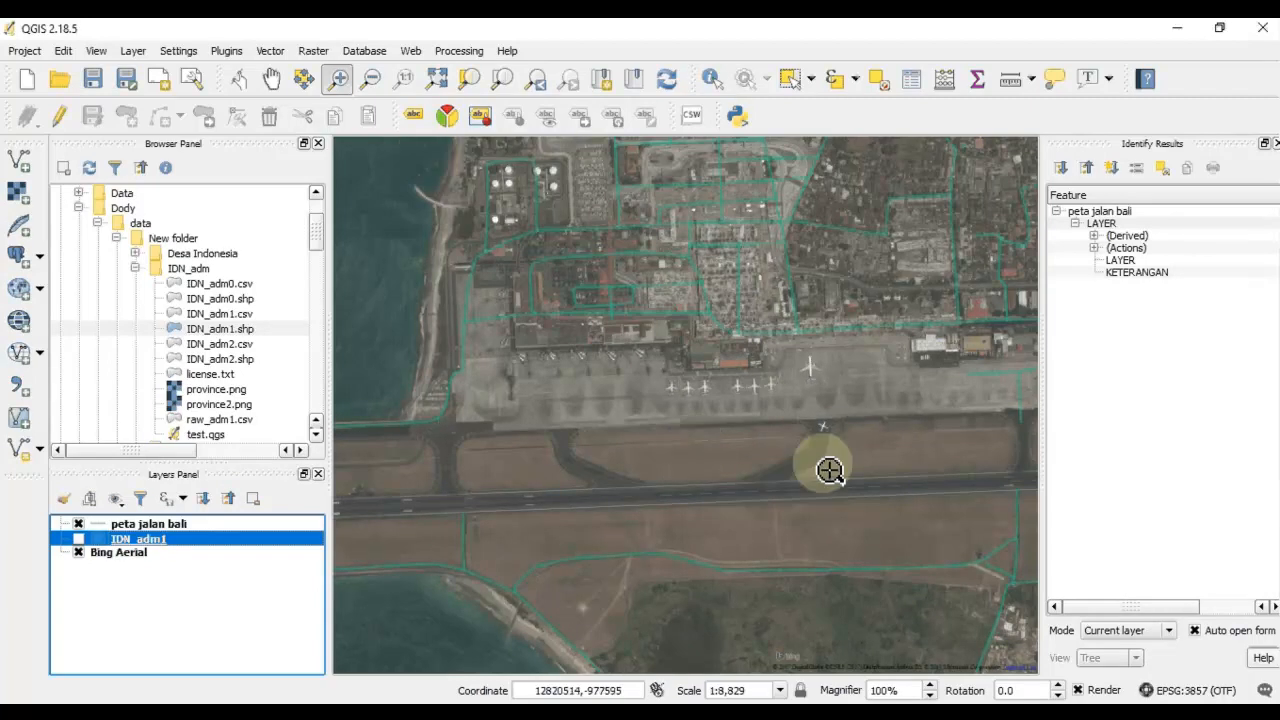
click(409, 50)
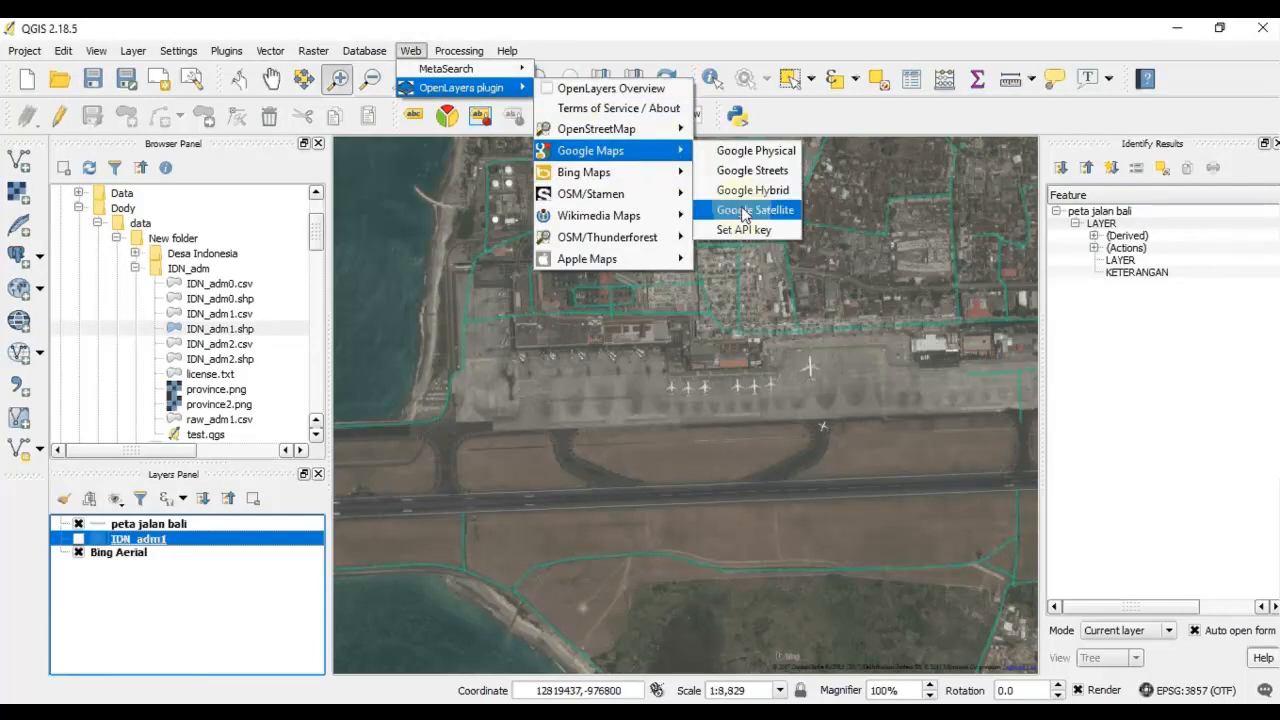
Add the Google Satellite basemap and zoom out to show the whole airport.
click(753, 209)
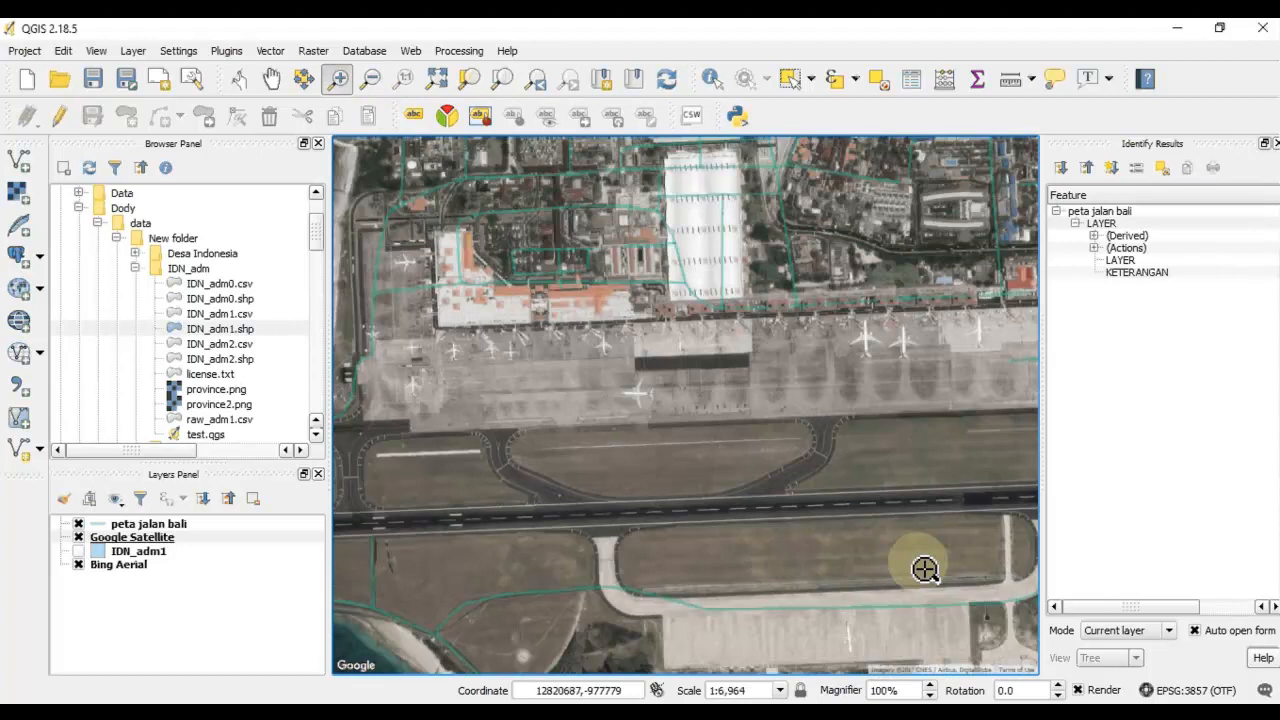
mouse_move(623, 275)
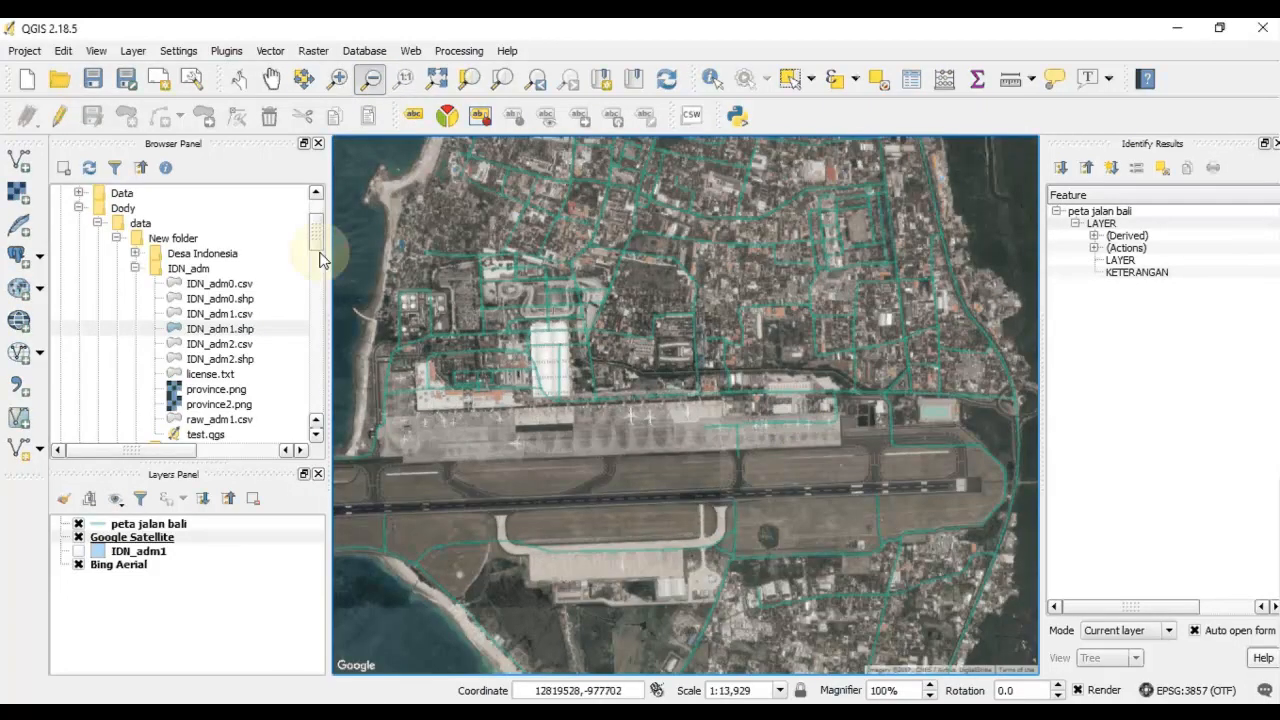
click(368, 78)
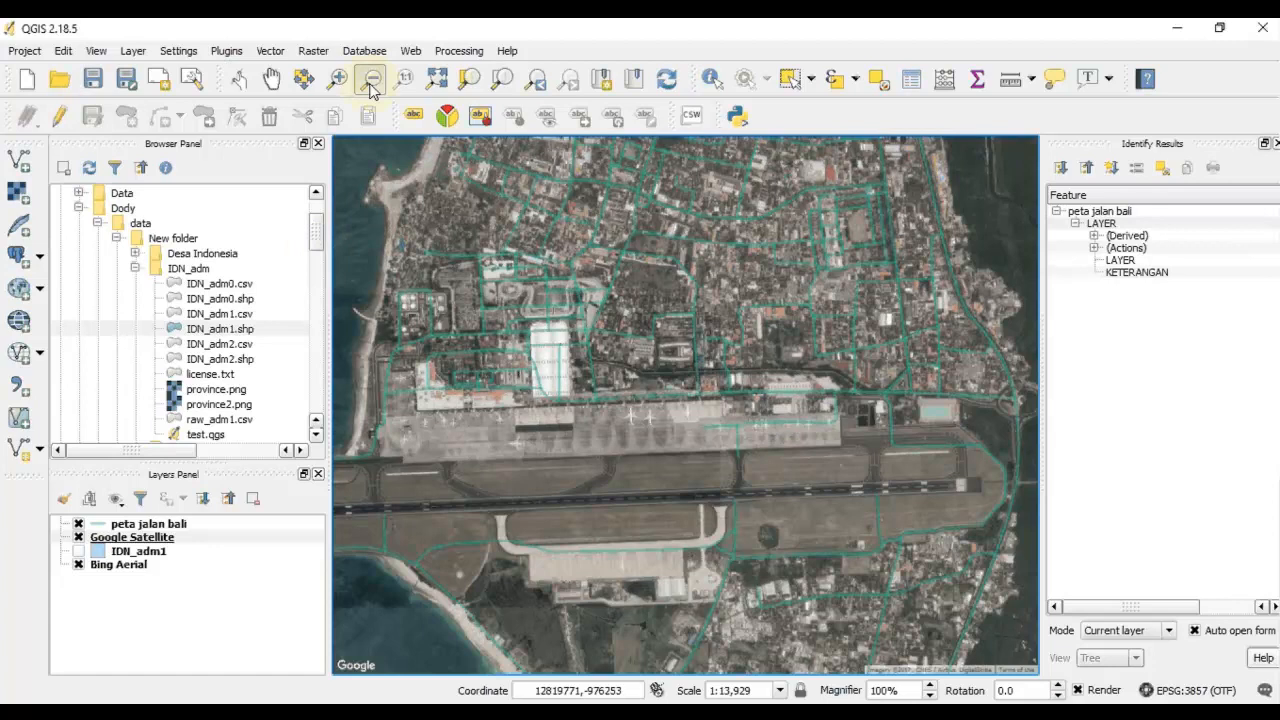
click(367, 78)
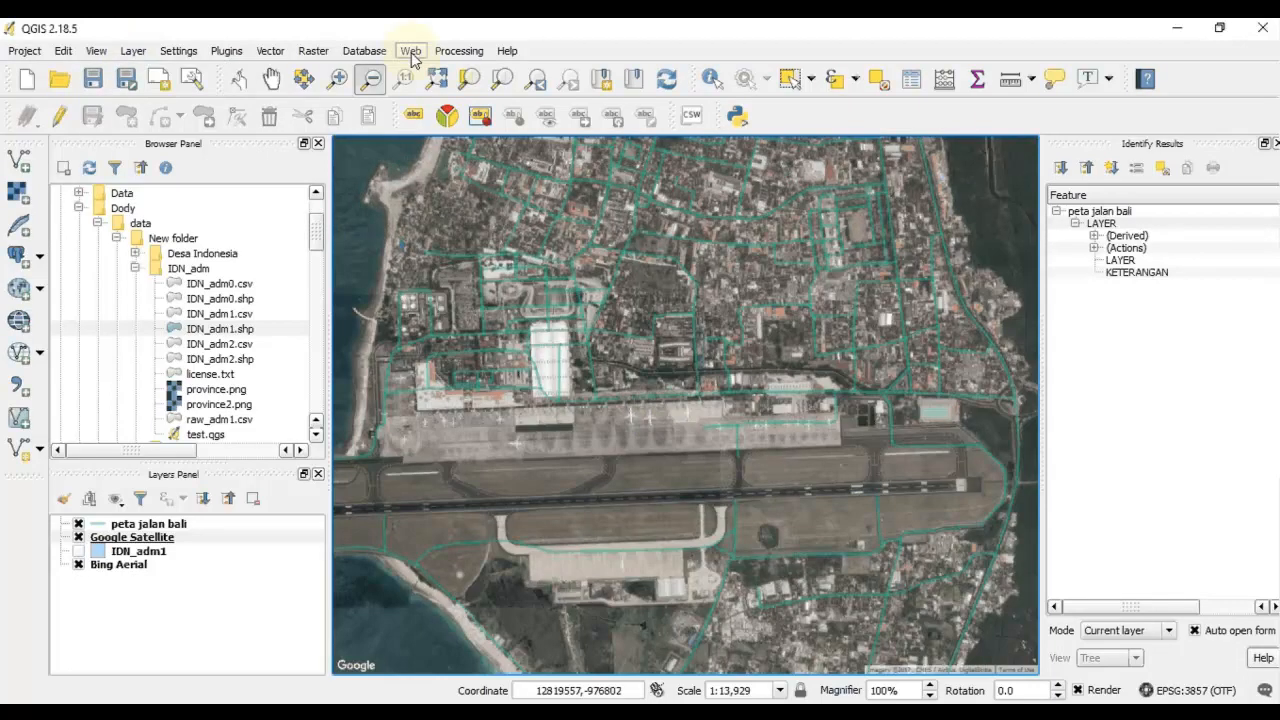
Open the Web menu to show the OpenLayers plugin's map source list again.
click(410, 50)
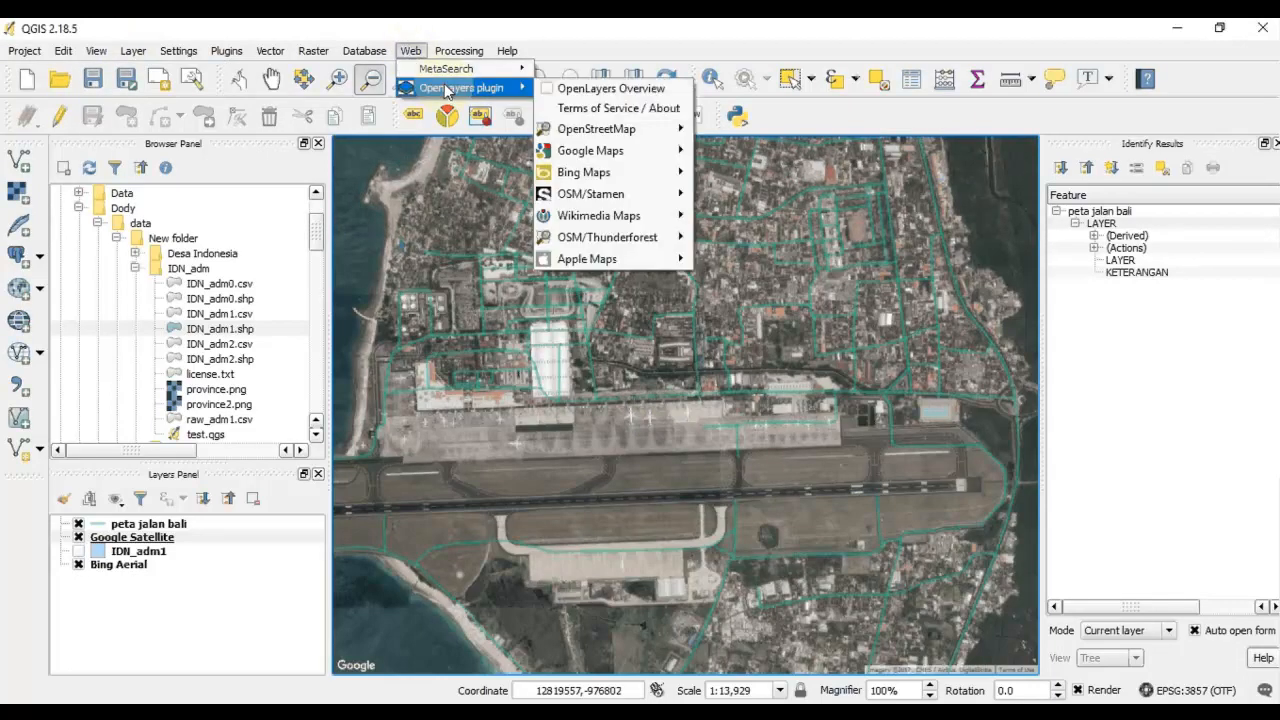
mouse_move(625, 88)
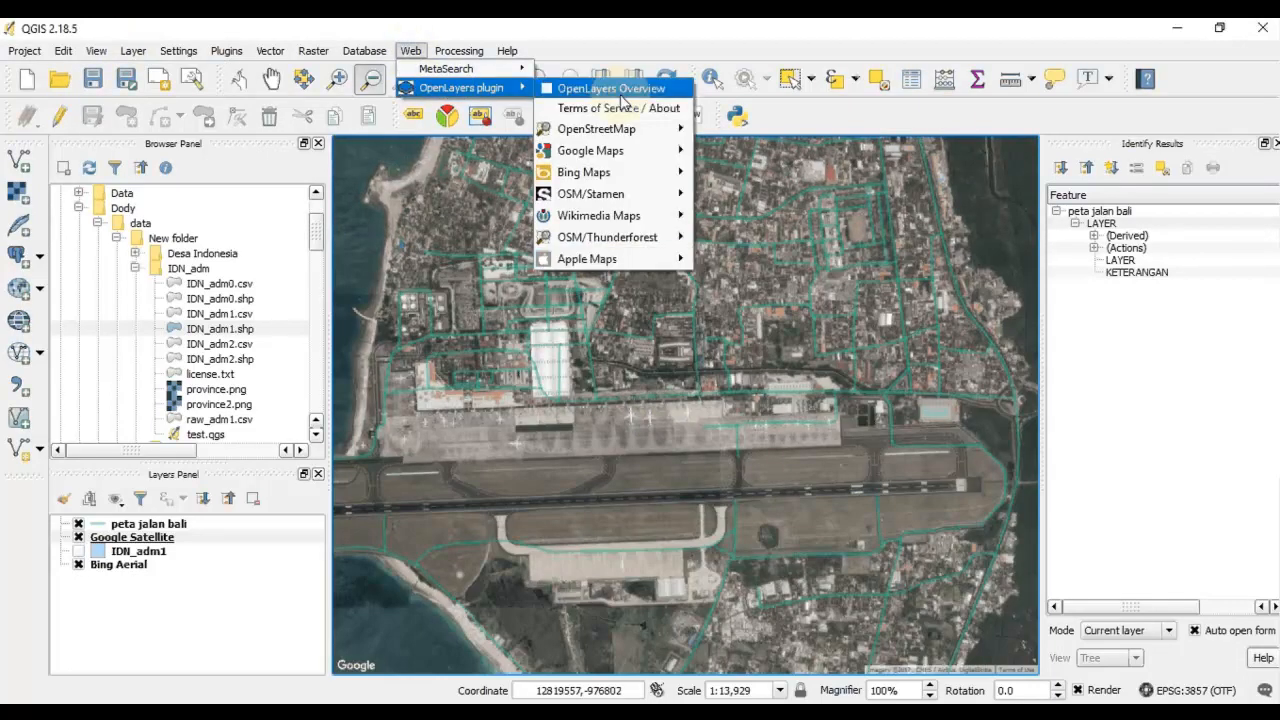
mouse_move(605, 150)
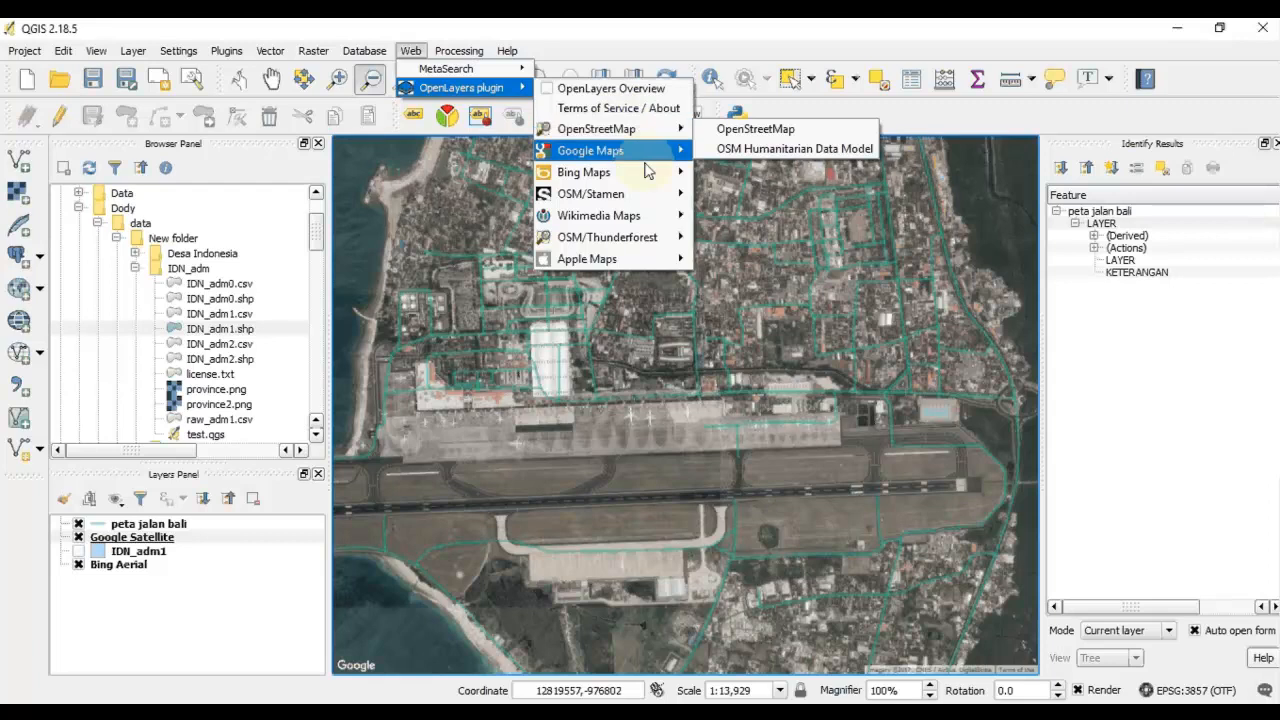
mouse_move(605, 128)
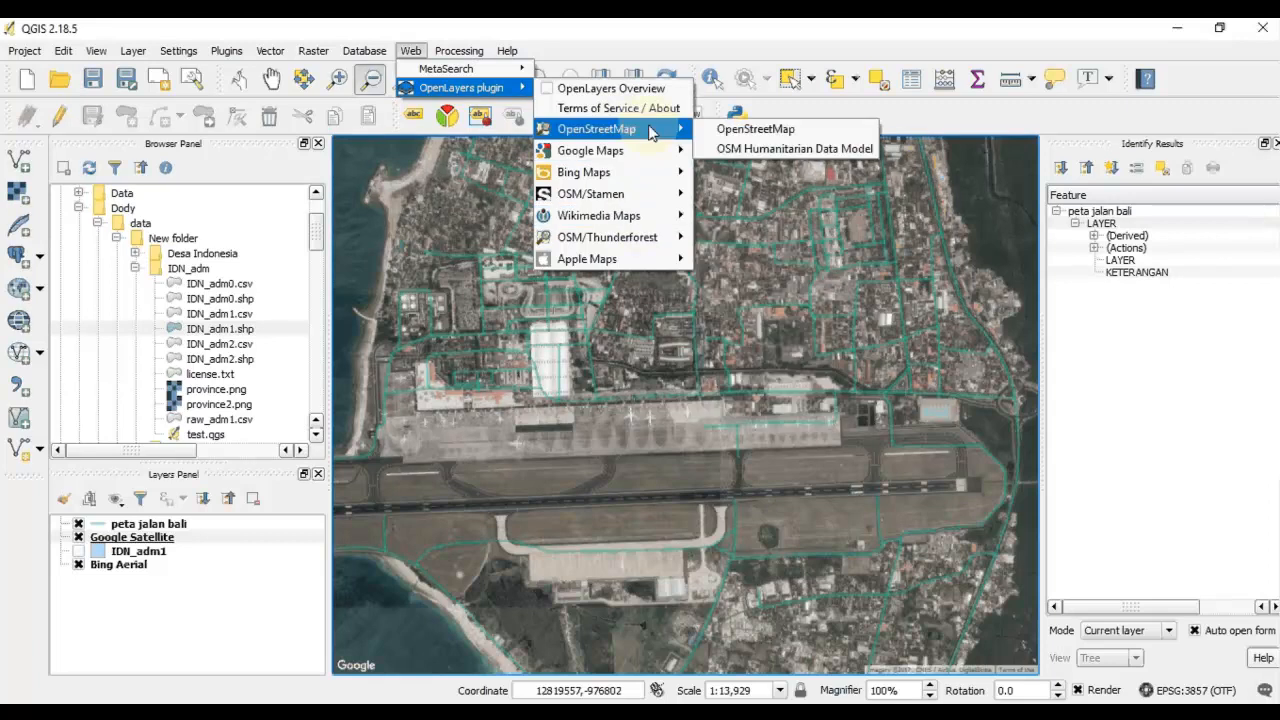
mouse_move(600, 172)
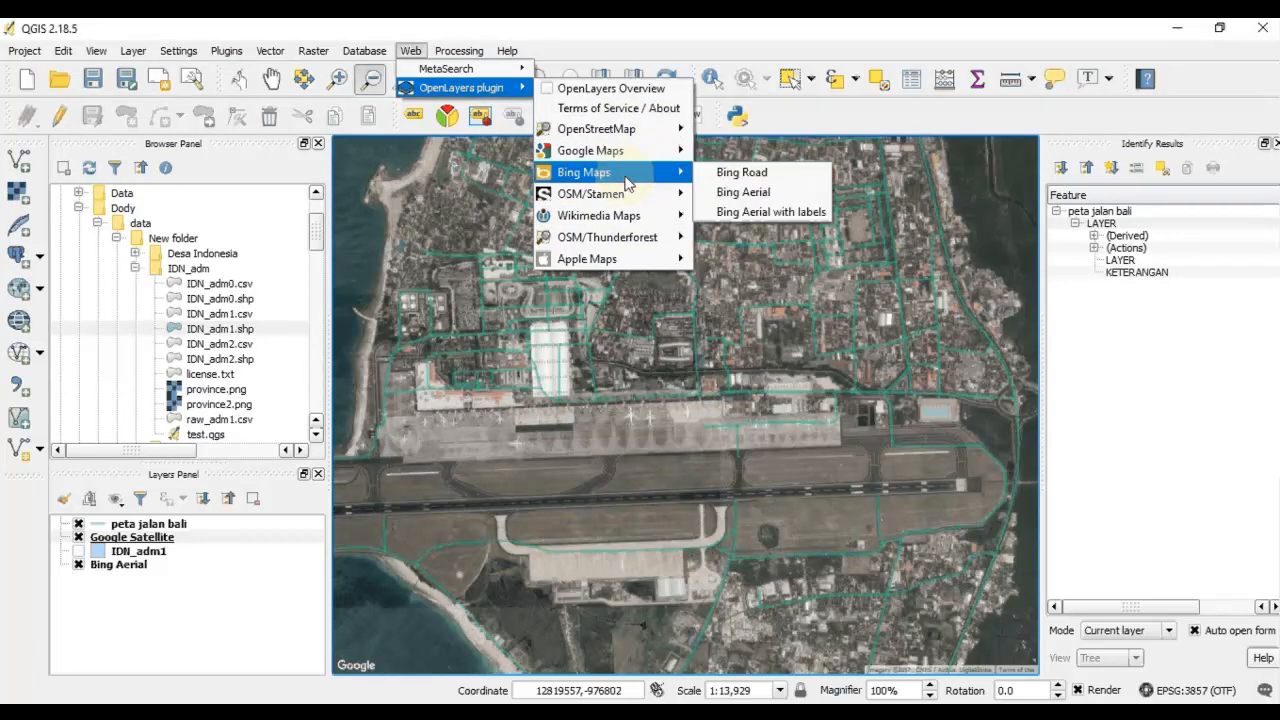
mouse_move(616, 215)
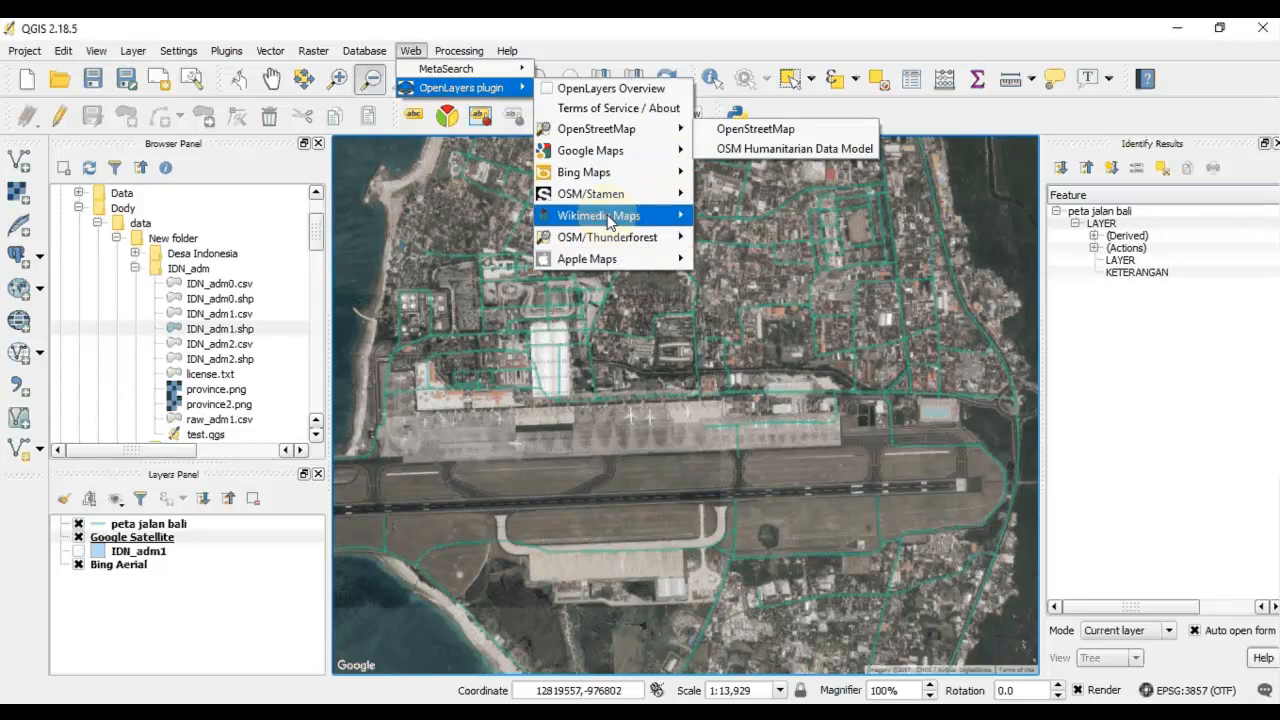